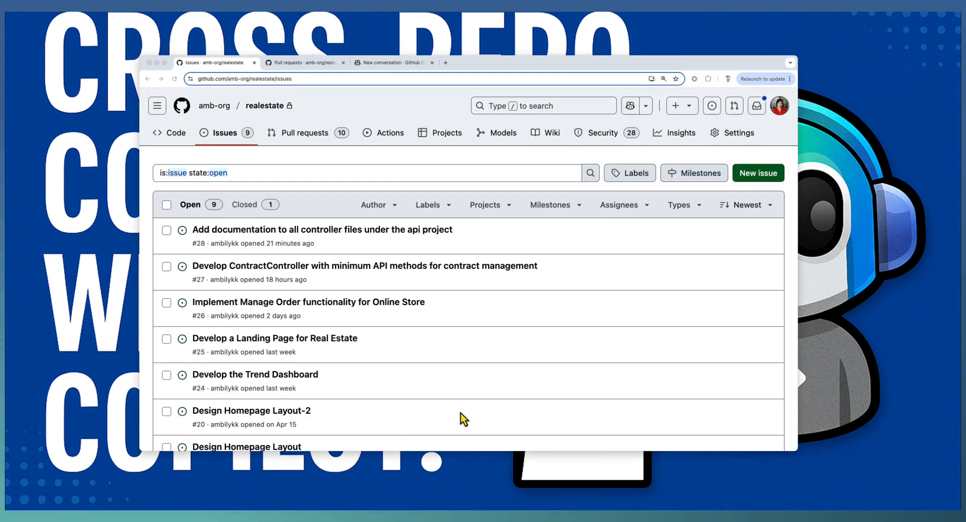
{"action": "mouse_move", "coordinate": [290, 212]}
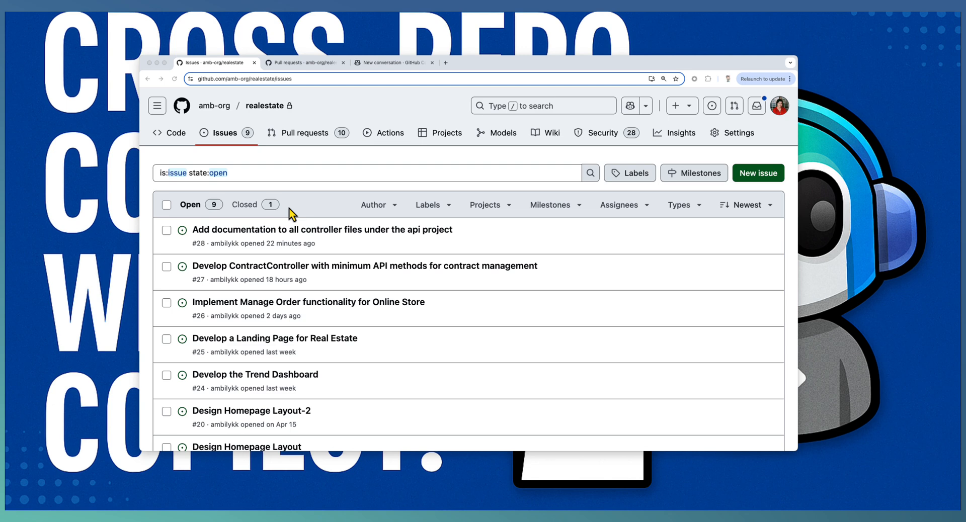
{"action": "mouse_move", "coordinate": [373, 232]}
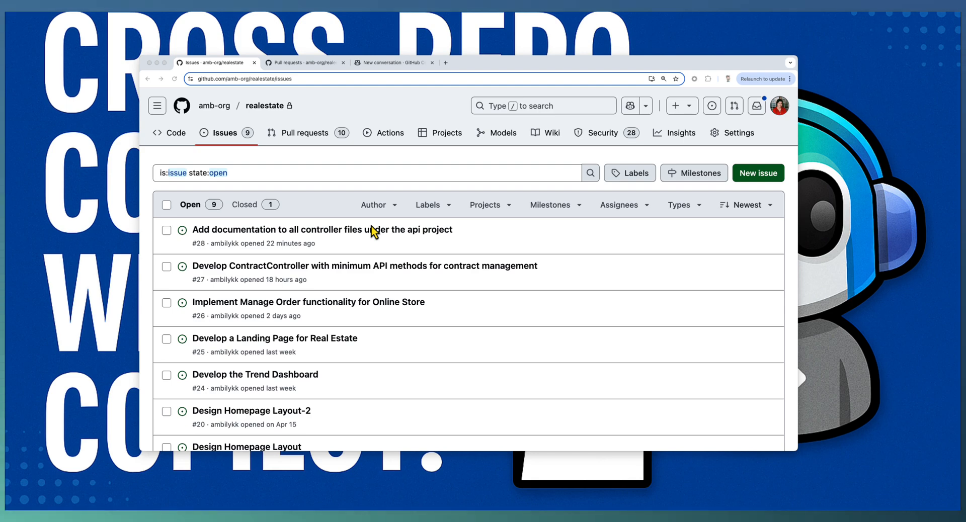
{"action": "mouse_move", "coordinate": [320, 63]}
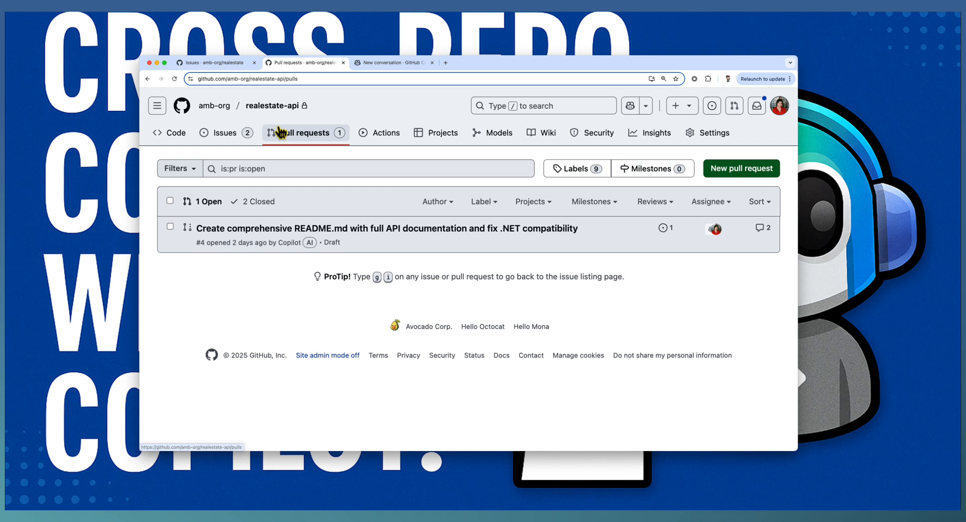
{"action": "mouse_move", "coordinate": [274, 106]}
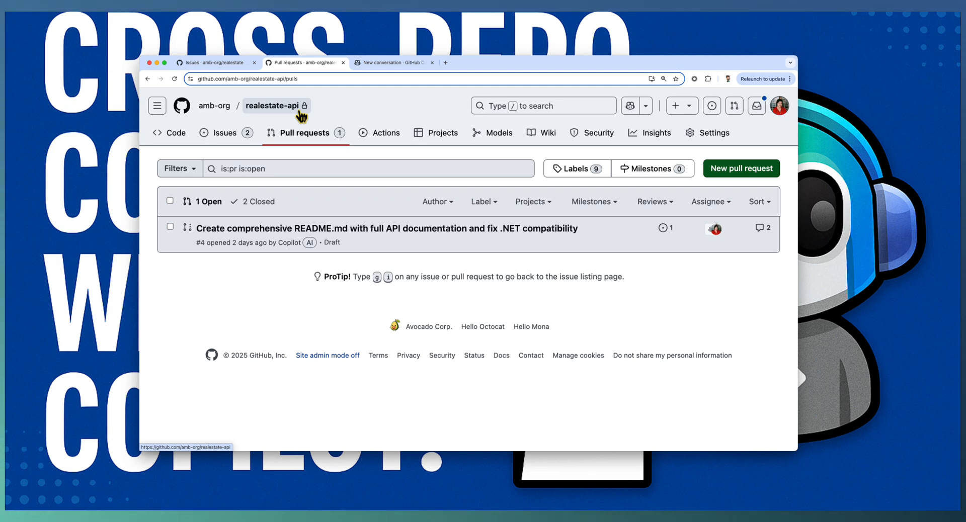
{"action": "mouse_move", "coordinate": [251, 71]}
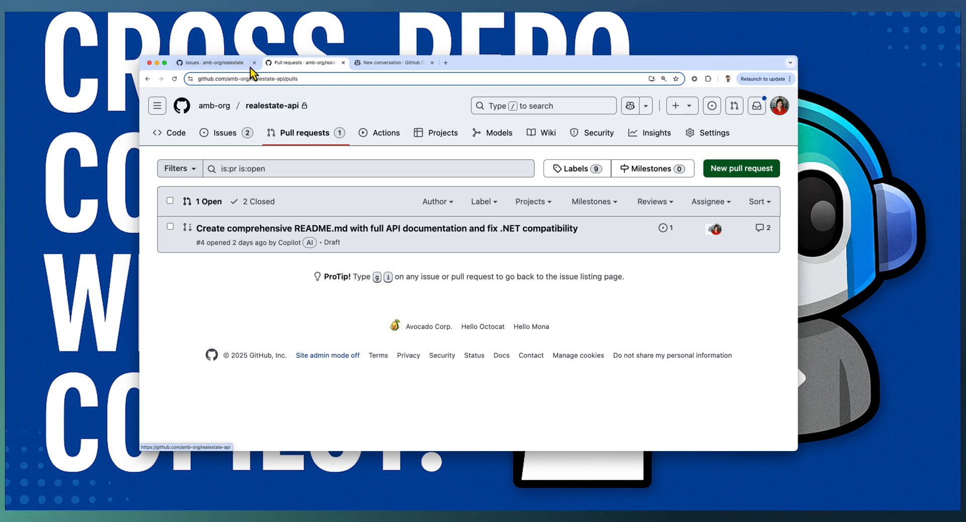
Flip between the realestate Issues and realestate-api pull requests tabs, ending on Issues.
{"action": "left_click", "coordinate": [215, 62]}
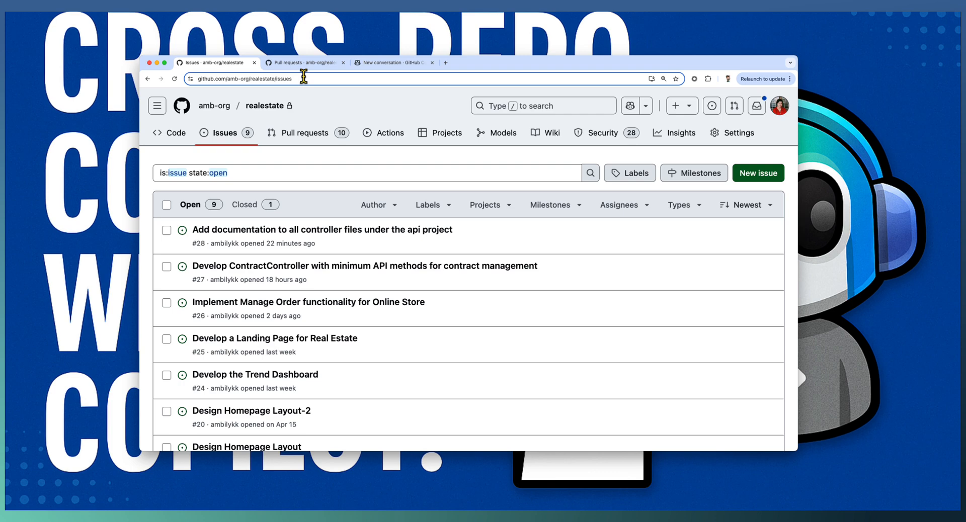
{"action": "left_click", "coordinate": [305, 62]}
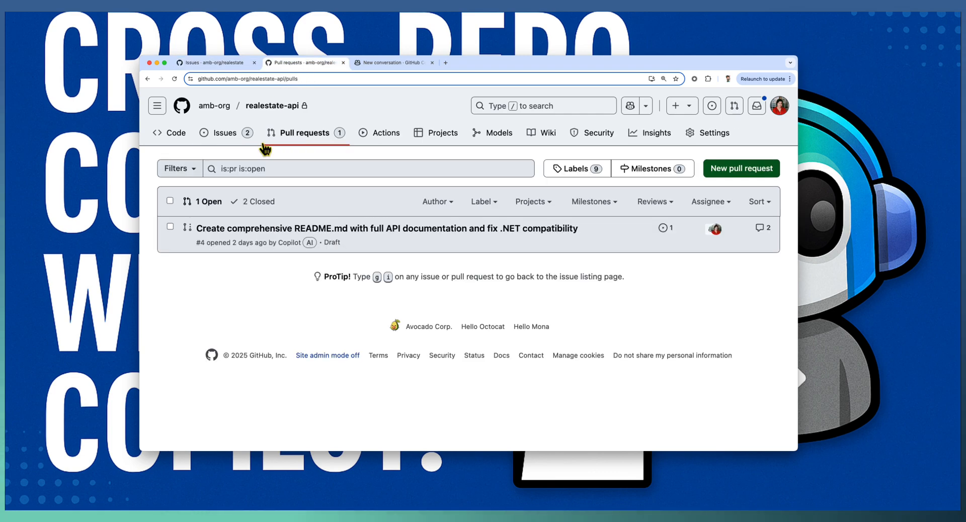
{"action": "mouse_move", "coordinate": [264, 301]}
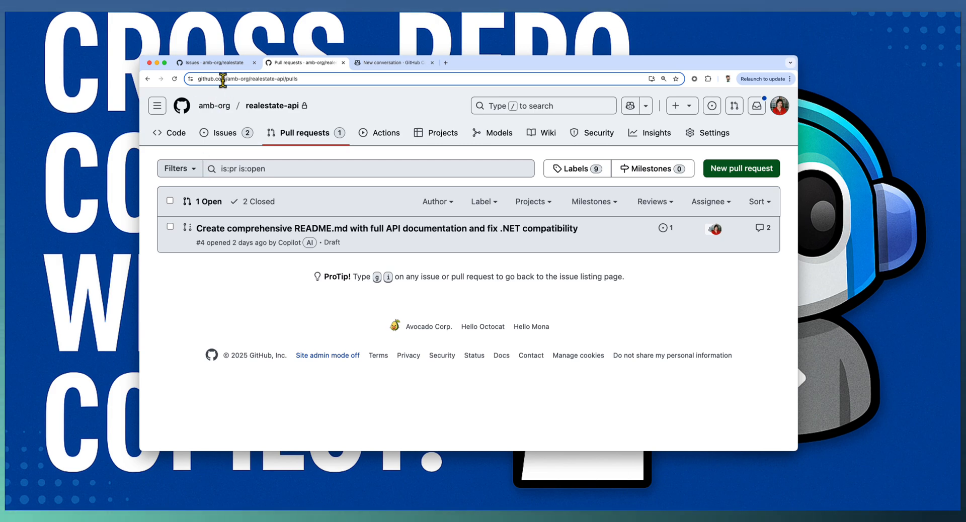
{"action": "left_click", "coordinate": [214, 63]}
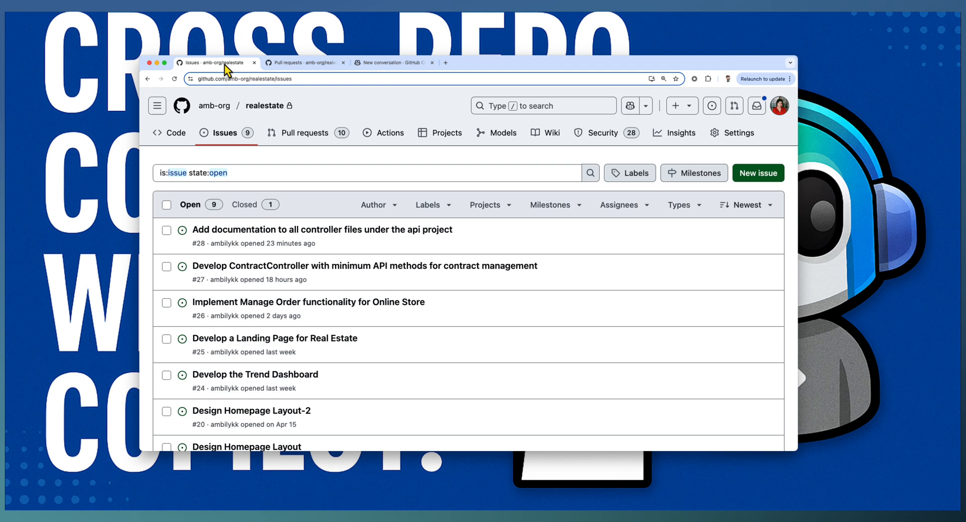
{"action": "mouse_move", "coordinate": [317, 299]}
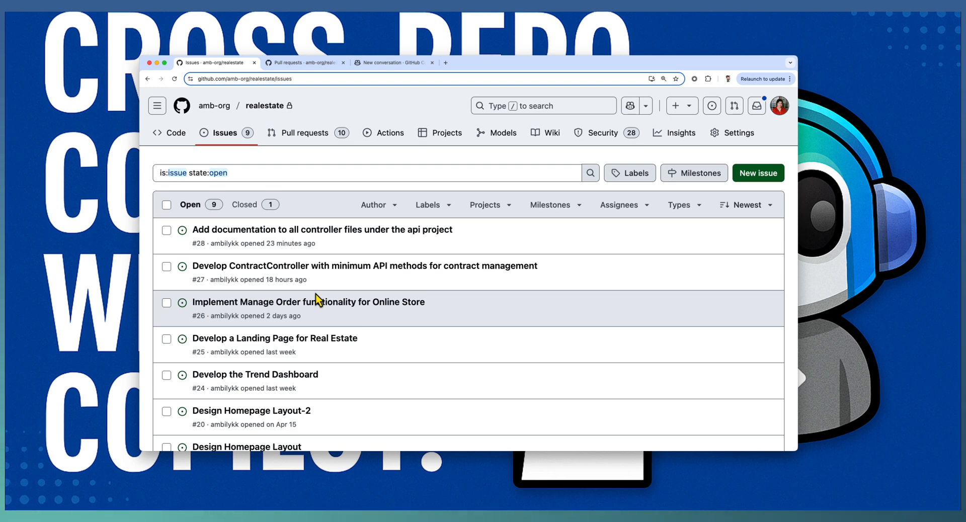
{"action": "mouse_move", "coordinate": [316, 301]}
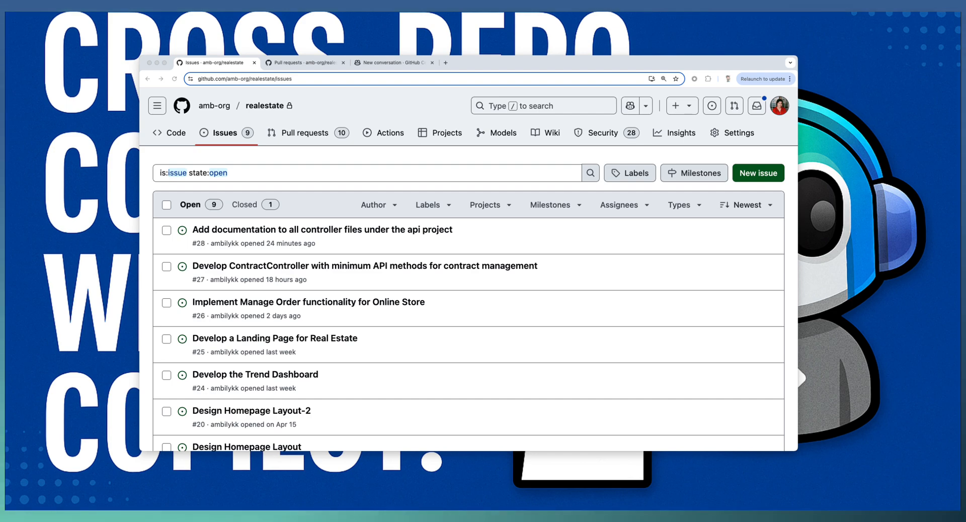
View issue #27 on ContractController, then switch to the realestate-api pull requests tab.
{"action": "left_click", "coordinate": [364, 266]}
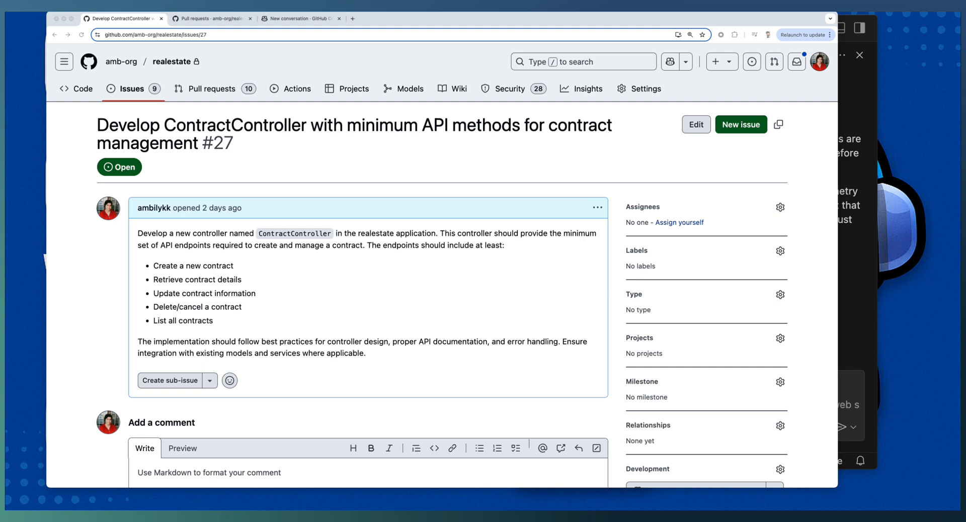
{"action": "mouse_move", "coordinate": [213, 270]}
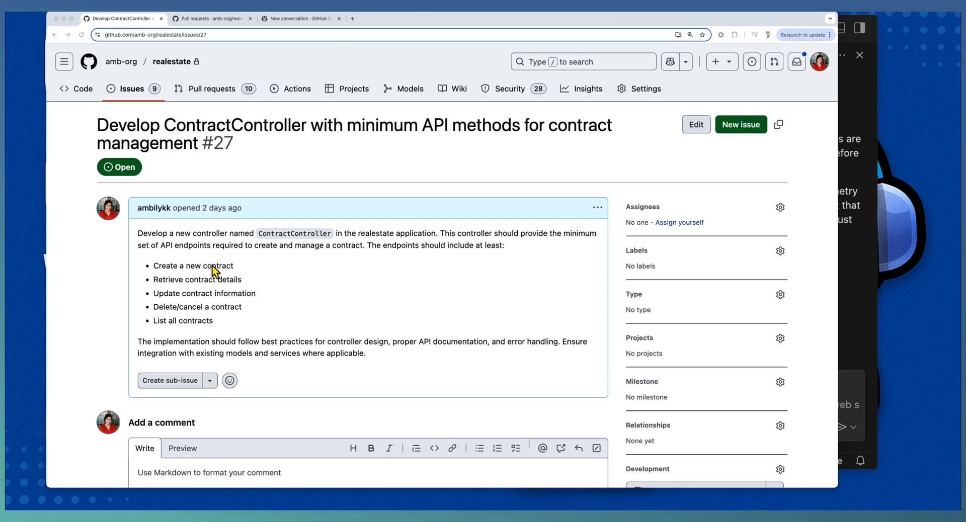
{"action": "mouse_move", "coordinate": [231, 173]}
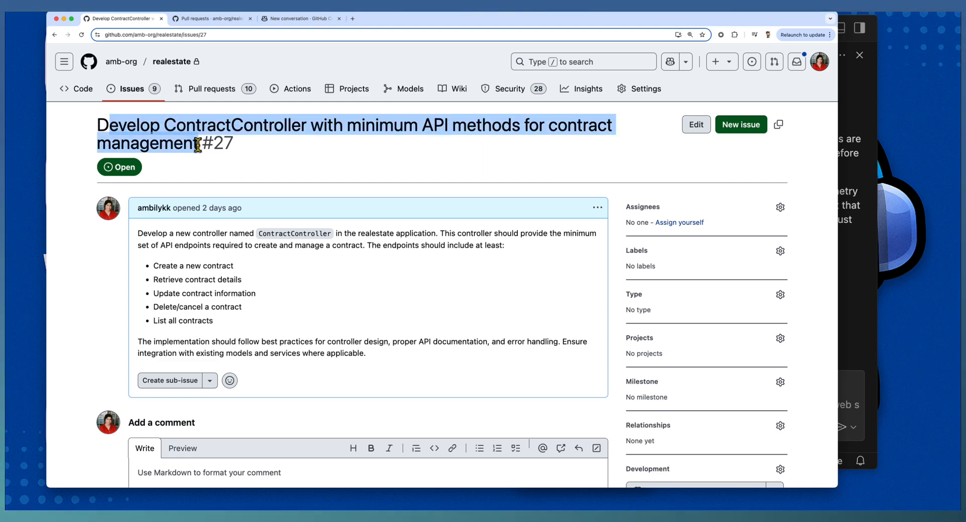
{"action": "mouse_move", "coordinate": [172, 61]}
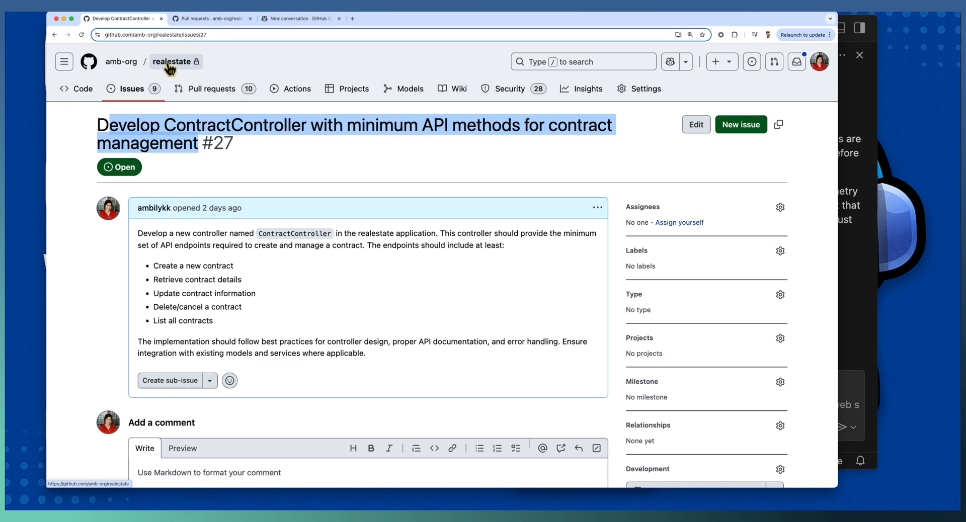
{"action": "mouse_move", "coordinate": [212, 18]}
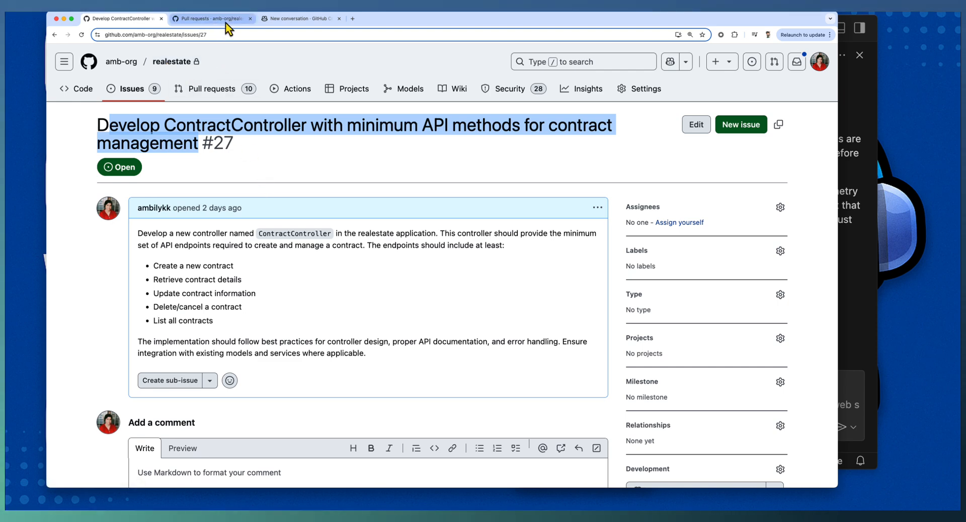
{"action": "left_click", "coordinate": [212, 18]}
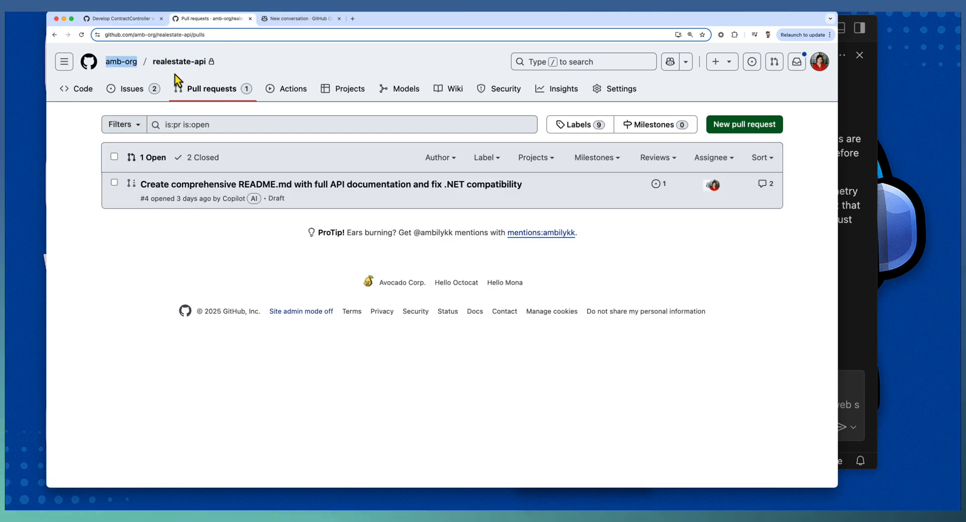
{"action": "mouse_move", "coordinate": [179, 61]}
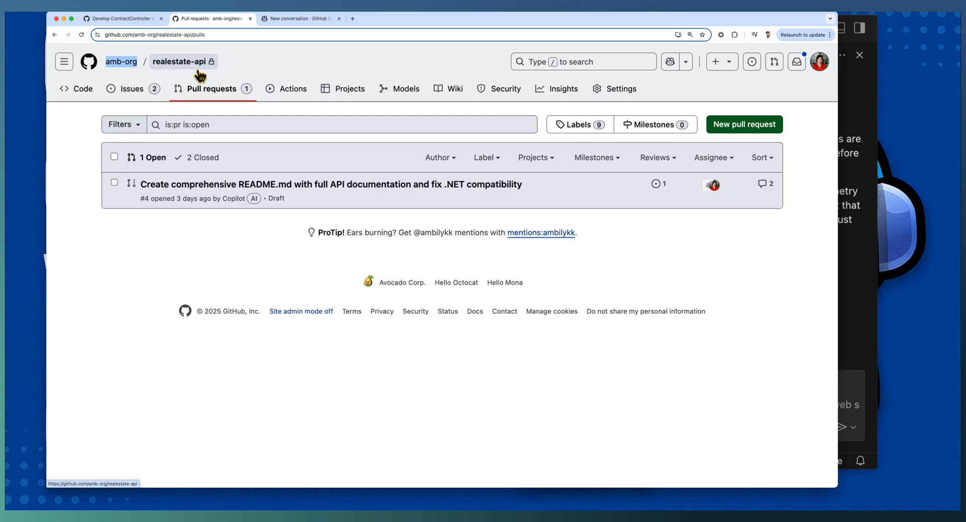
{"action": "mouse_move", "coordinate": [861, 104]}
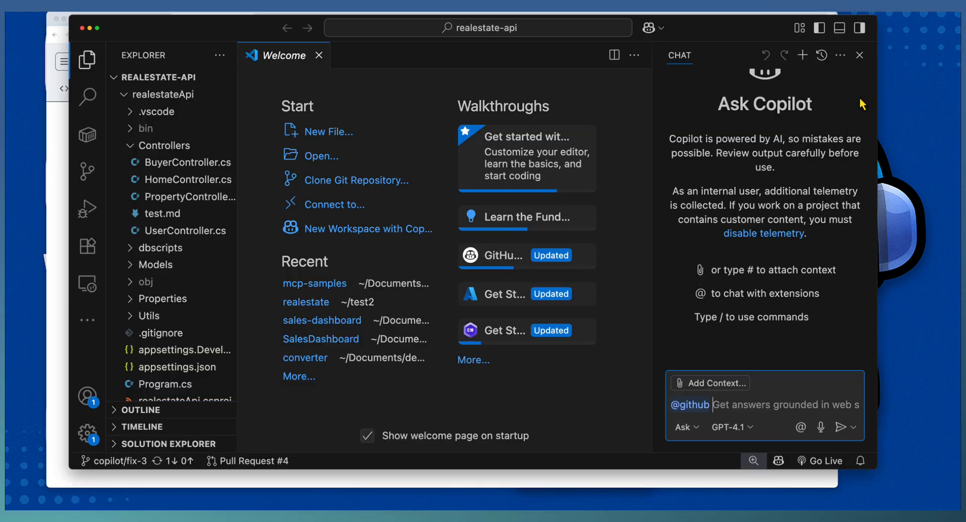
{"action": "mouse_move", "coordinate": [137, 88]}
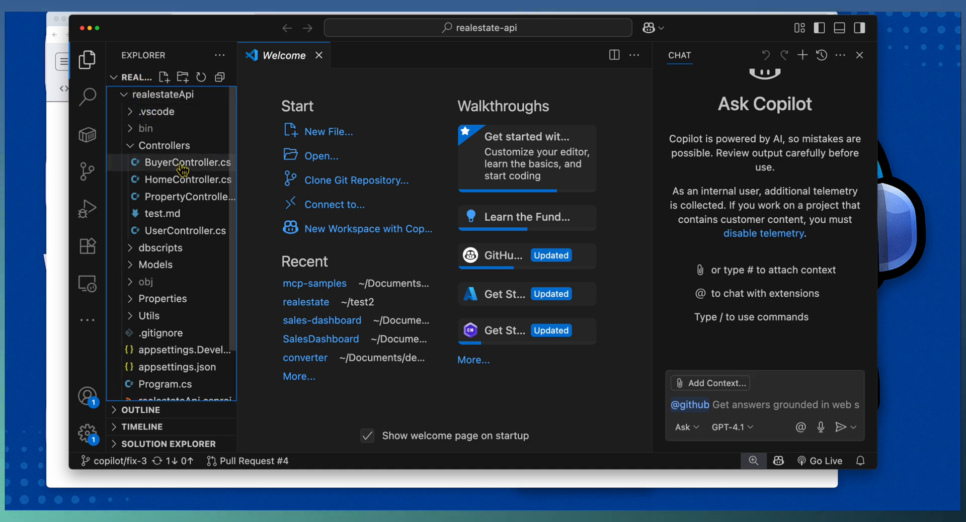
Open BuyerController.cs and PropertyController.cs from the Controllers folder.
{"action": "left_click", "coordinate": [187, 162]}
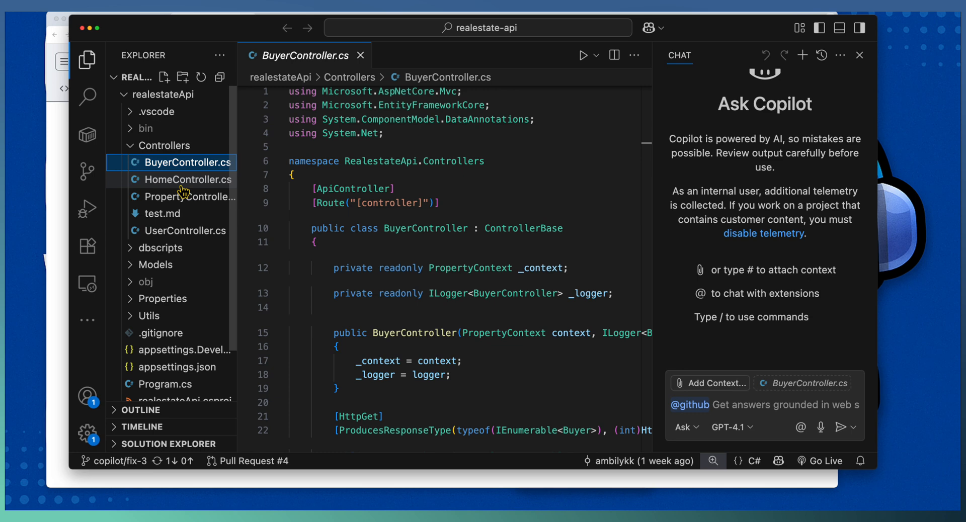
{"action": "left_click", "coordinate": [185, 196]}
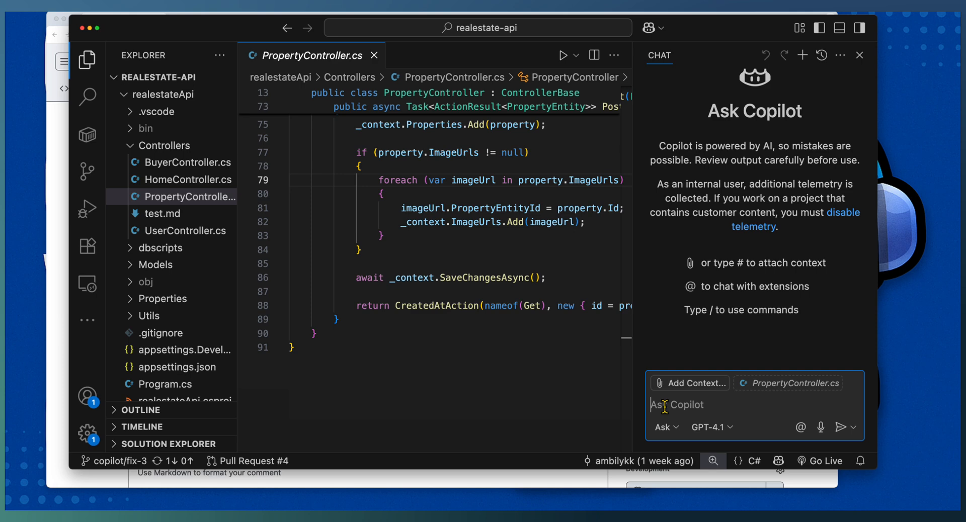
{"action": "type", "text": "@githu"}
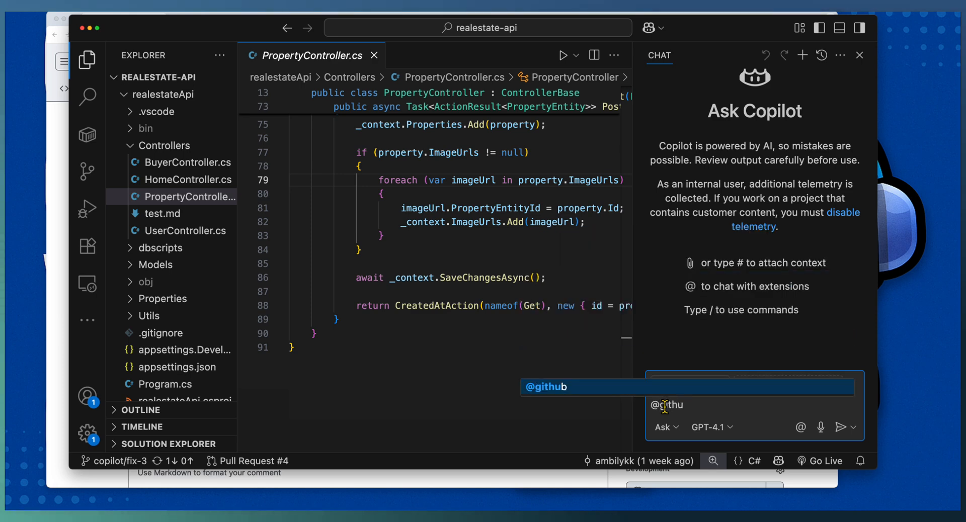
{"action": "type", "text": "creat"}
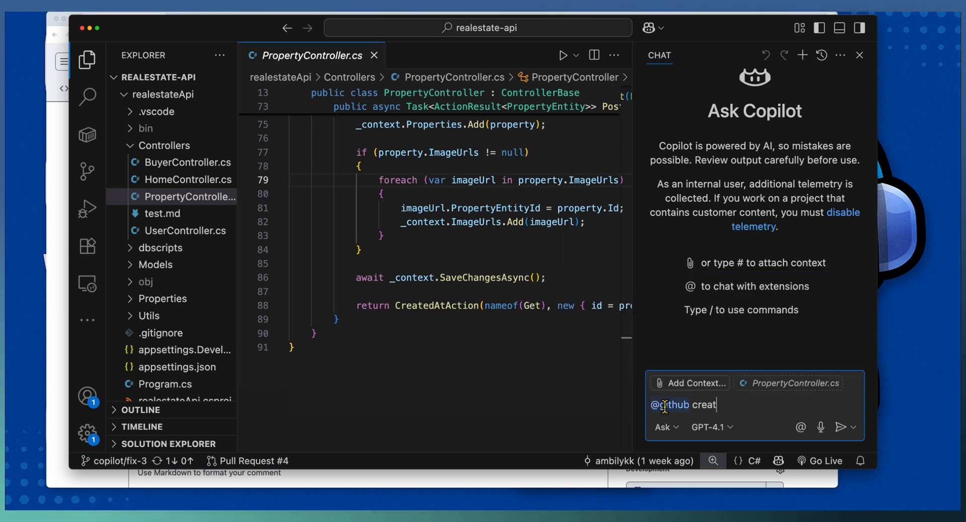
{"action": "type", "text": "e a PR"}
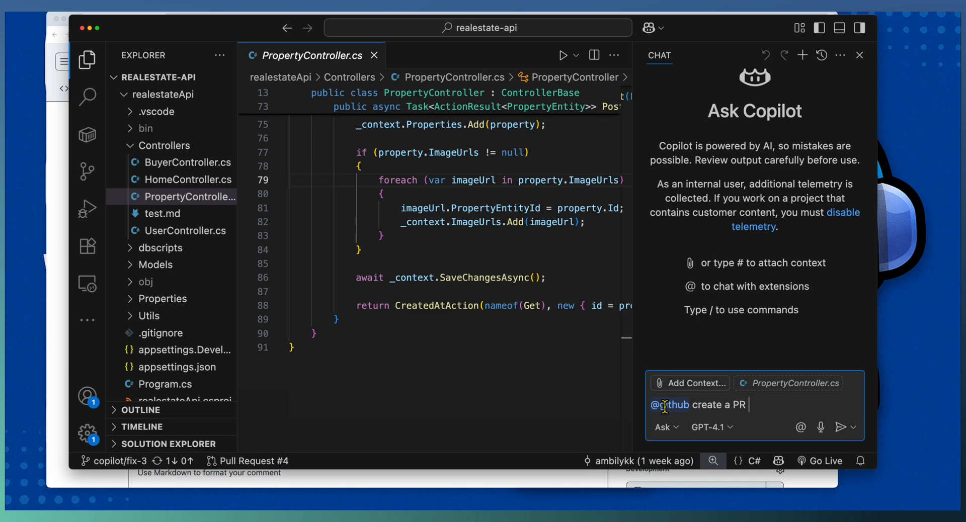
{"action": "type", "text": "to implement"}
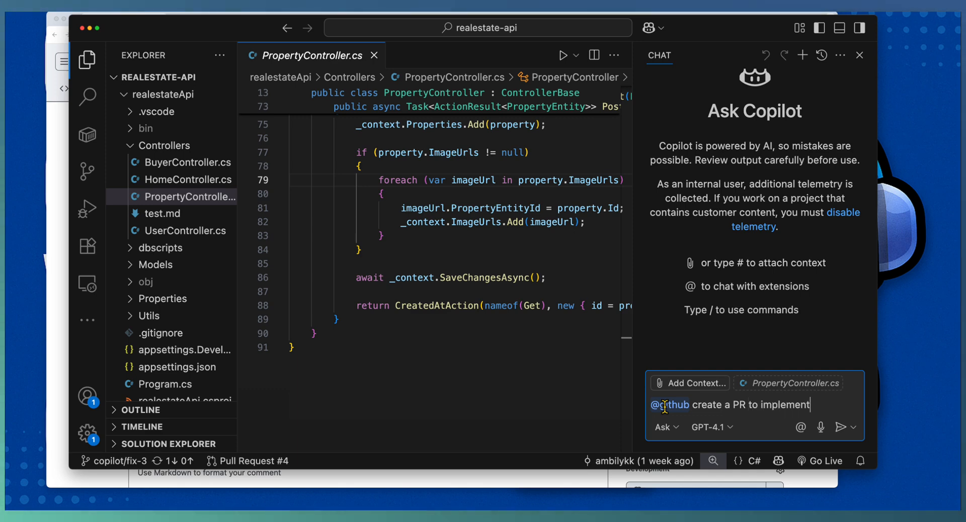
{"action": "type", "text": "the task def"}
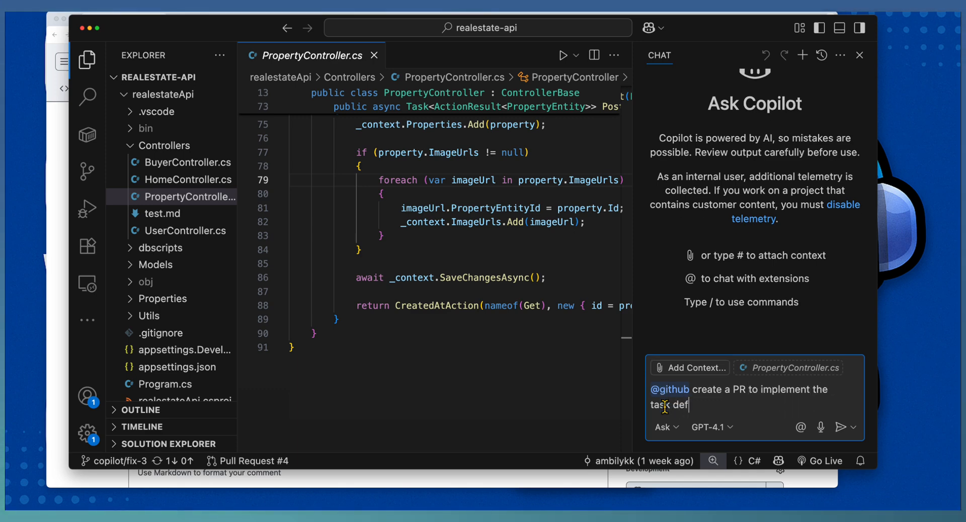
{"action": "type", "text": "ined at https://github.com/amb-org/realestate/issues/27"}
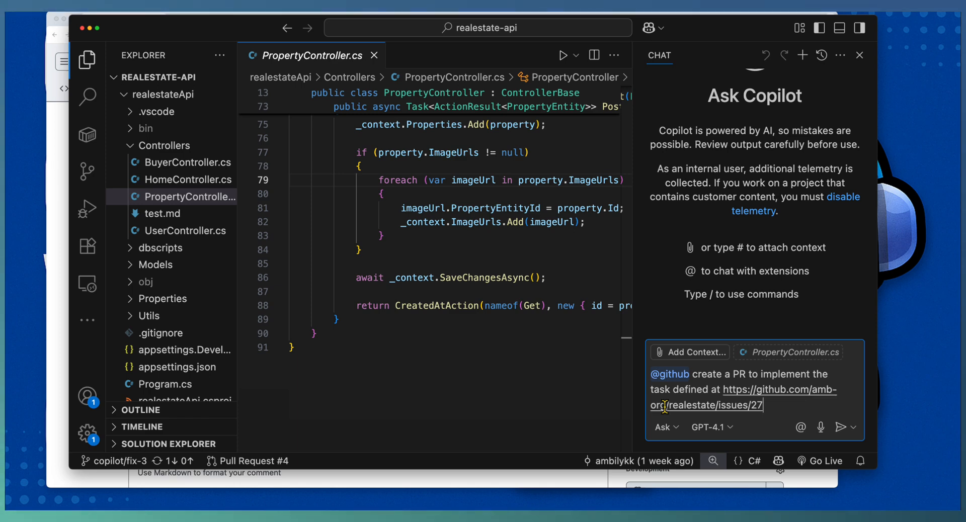
{"action": "left_click", "coordinate": [842, 426]}
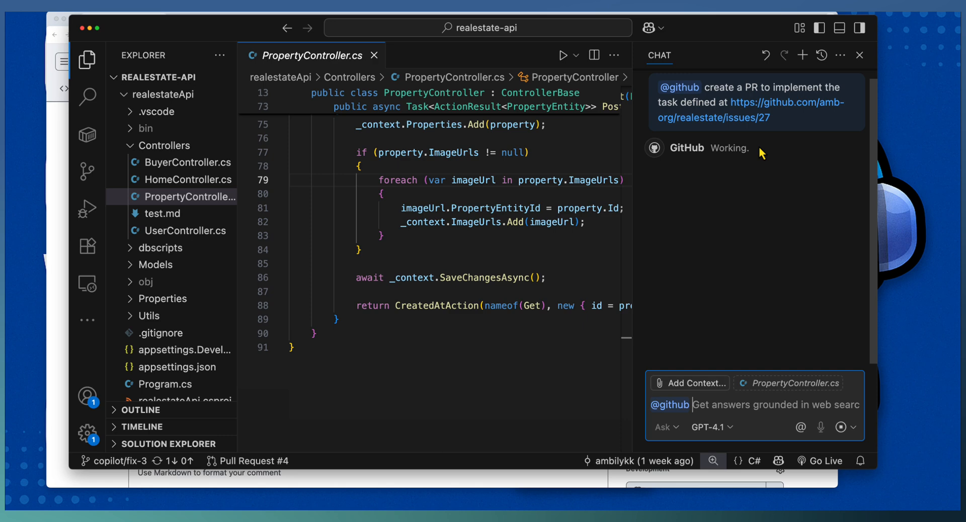
{"action": "mouse_move", "coordinate": [719, 130]}
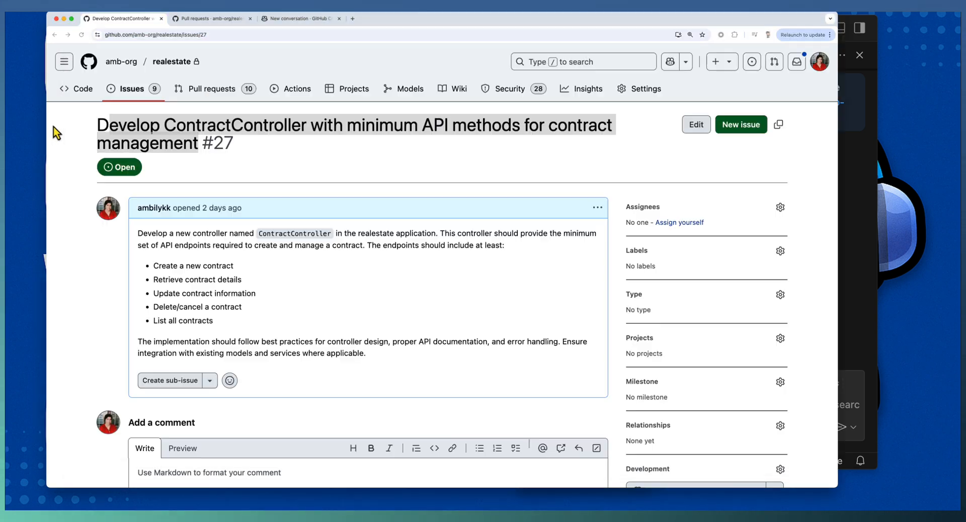
Reload pull requests, view the [WIP] ContractController draft PR #6, then return to issue #27.
{"action": "left_click", "coordinate": [209, 18]}
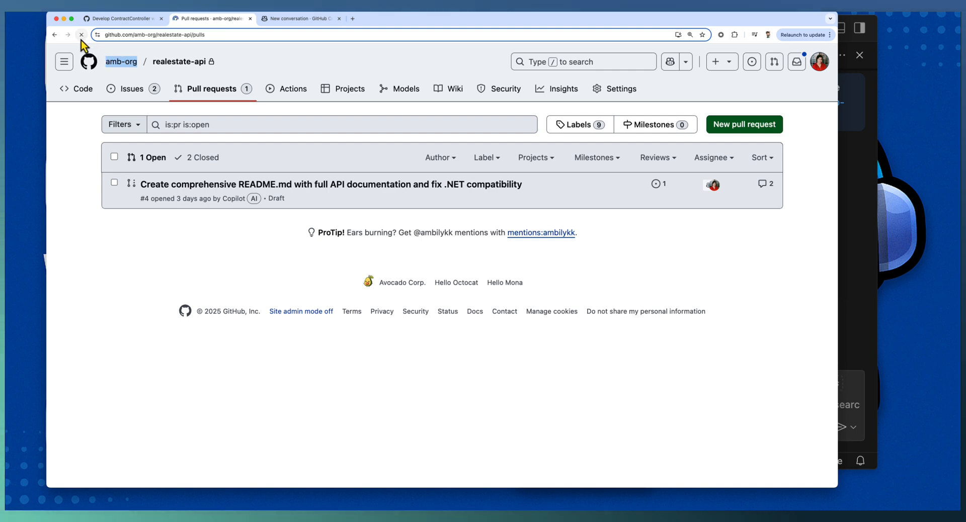
{"action": "left_click", "coordinate": [81, 34]}
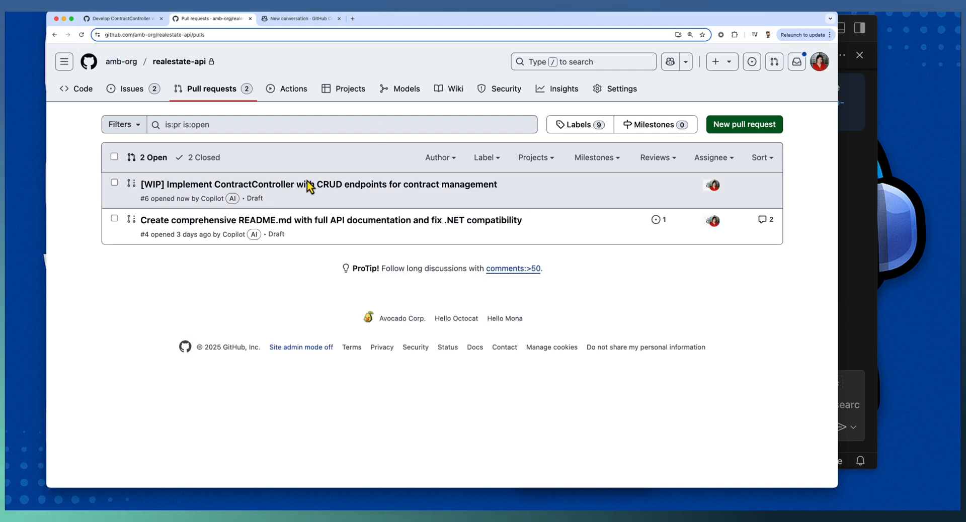
{"action": "left_click", "coordinate": [318, 184]}
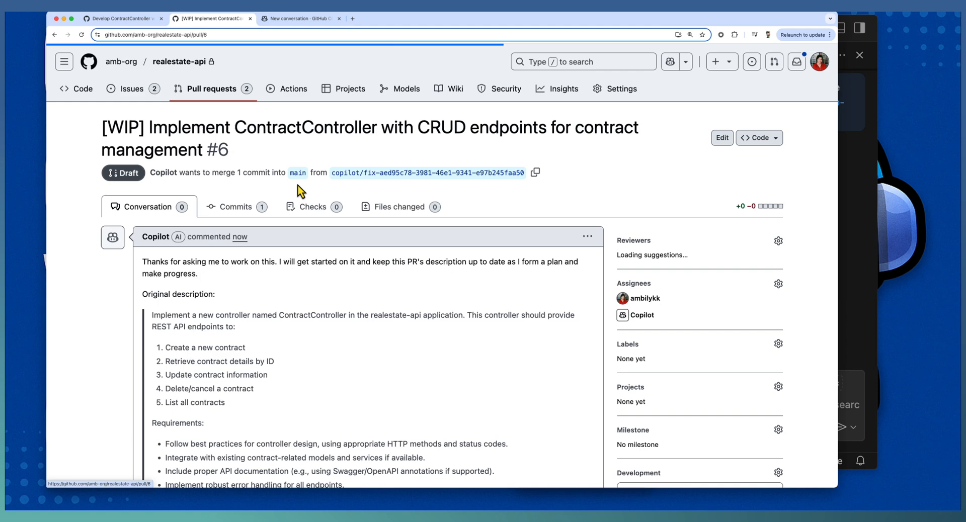
{"action": "scroll", "scroll_direction": "down", "scroll_amount": 3}
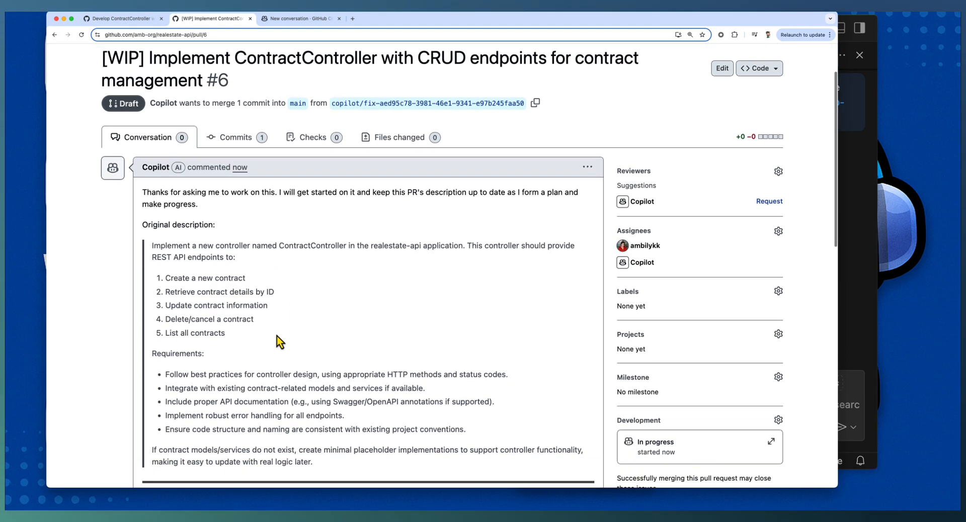
{"action": "left_click", "coordinate": [122, 18]}
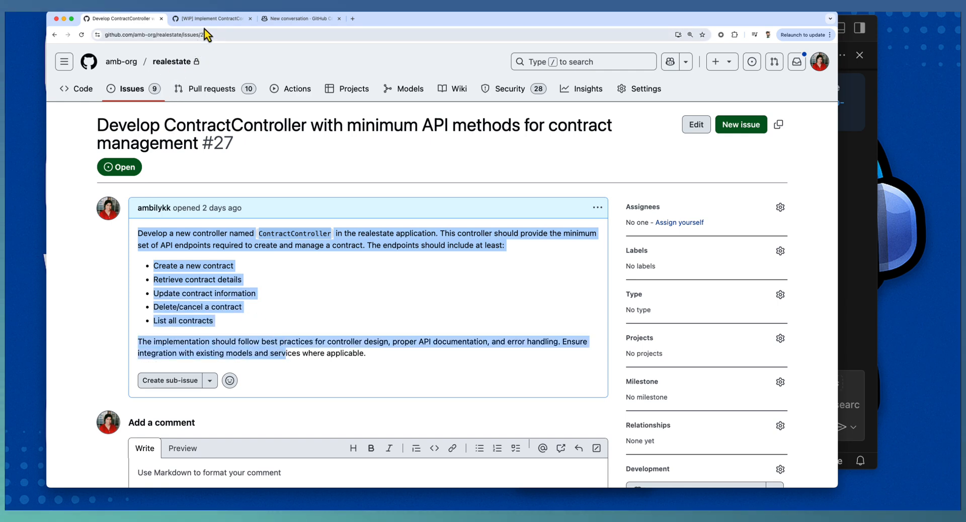
{"action": "left_click", "coordinate": [209, 18]}
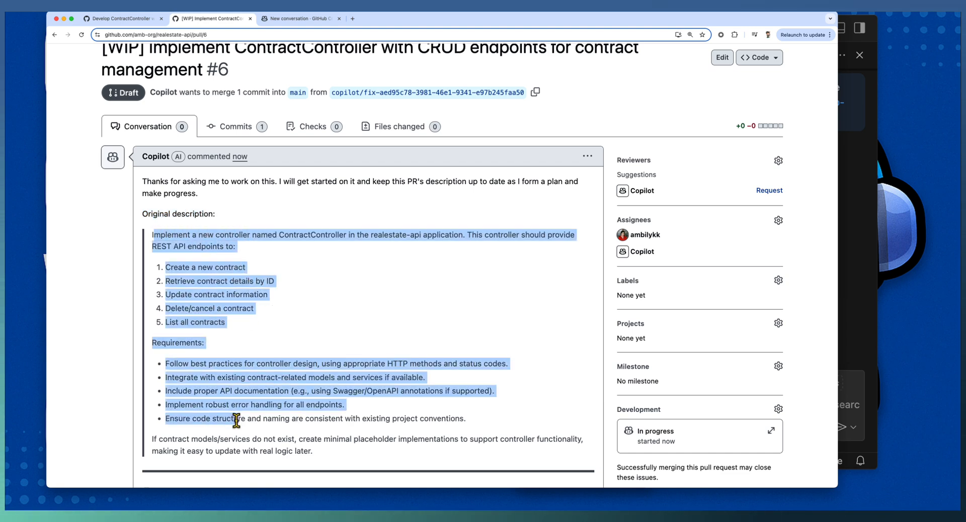
{"action": "scroll", "scroll_direction": "down", "scroll_amount": 3}
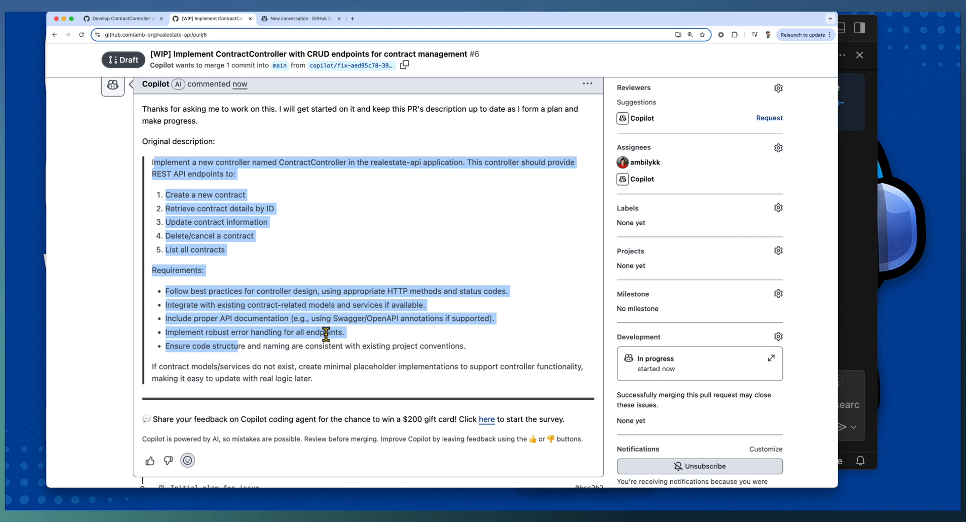
{"action": "scroll", "scroll_direction": "up", "scroll_amount": 3}
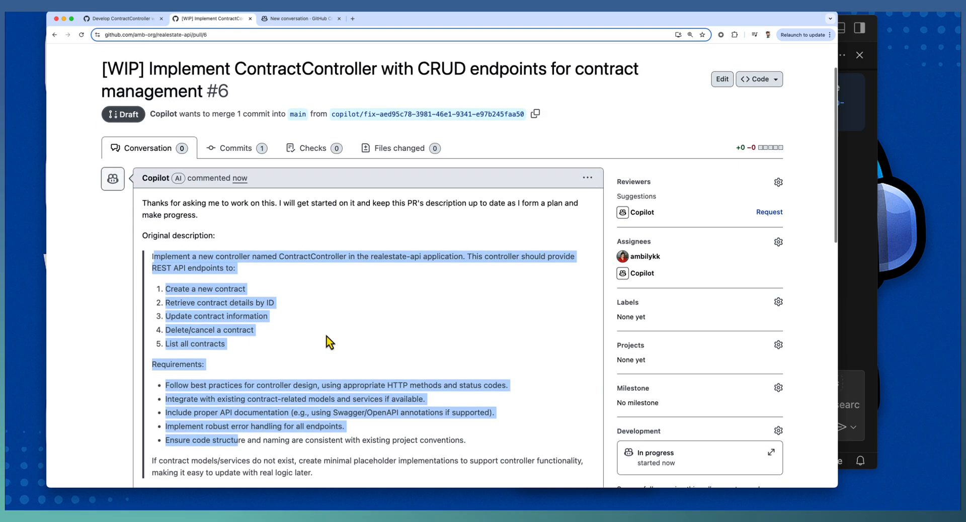
{"action": "scroll", "scroll_direction": "down", "scroll_amount": 3}
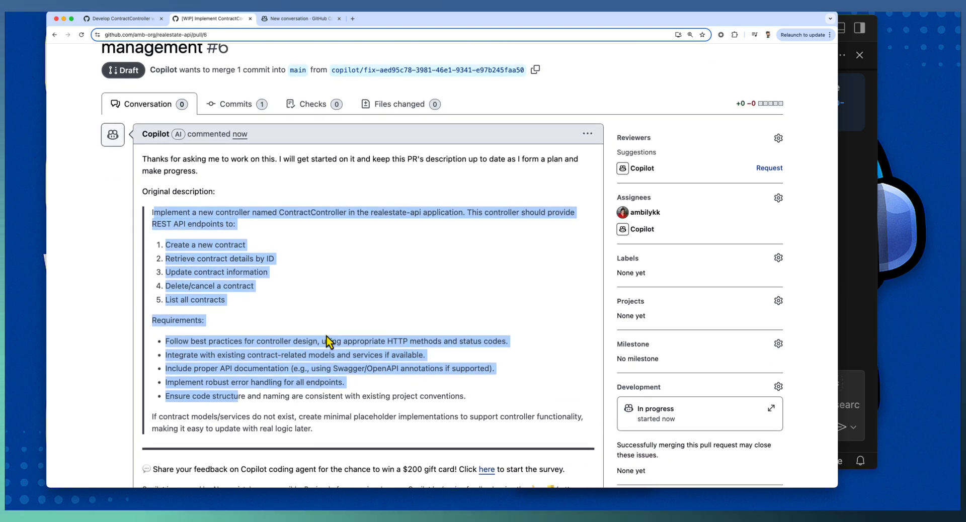
{"action": "scroll", "scroll_direction": "down", "scroll_amount": 3}
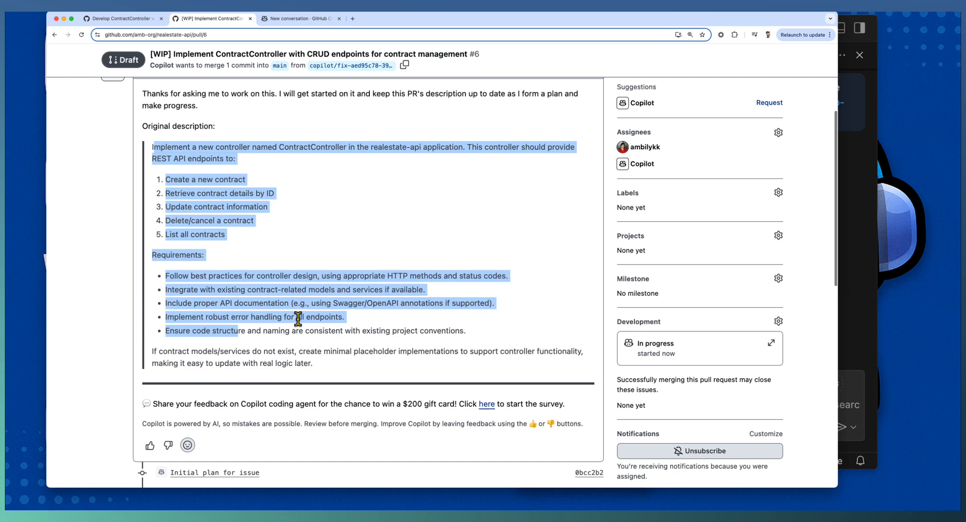
{"action": "mouse_move", "coordinate": [361, 253]}
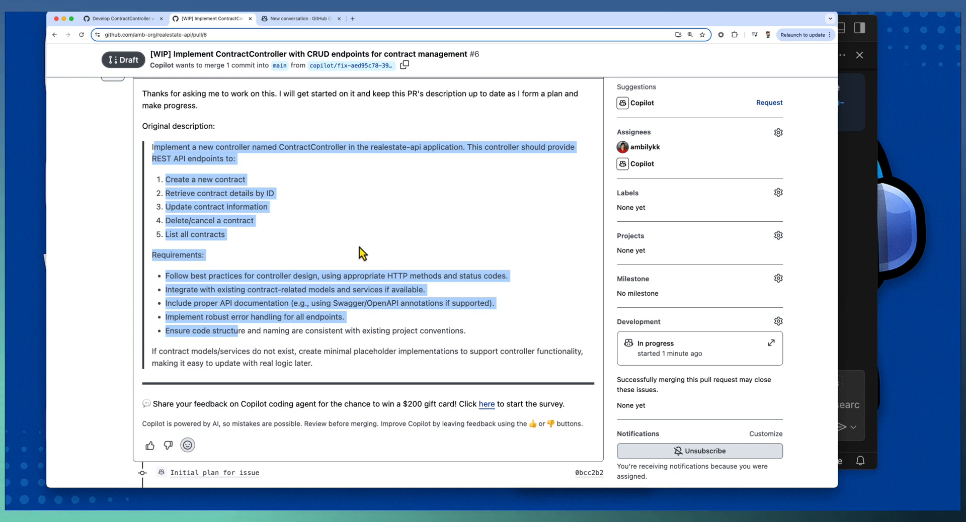
{"action": "scroll", "scroll_direction": "down", "scroll_amount": 3}
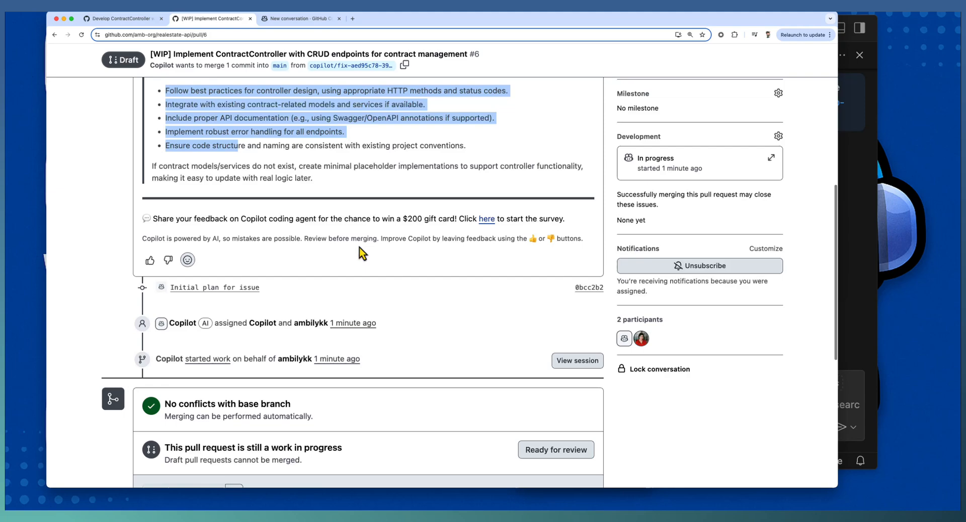
{"action": "scroll", "scroll_direction": "down", "scroll_amount": 3}
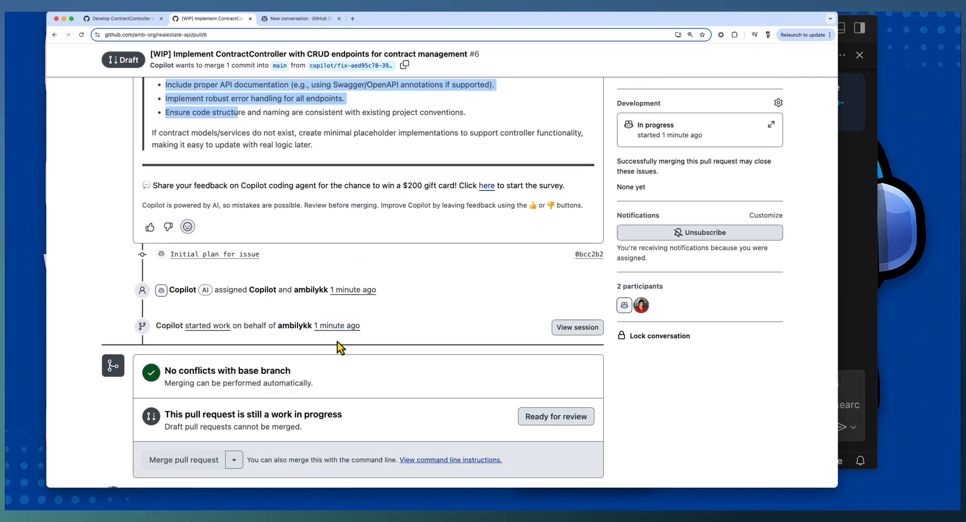
{"action": "scroll", "scroll_direction": "up", "scroll_amount": 3}
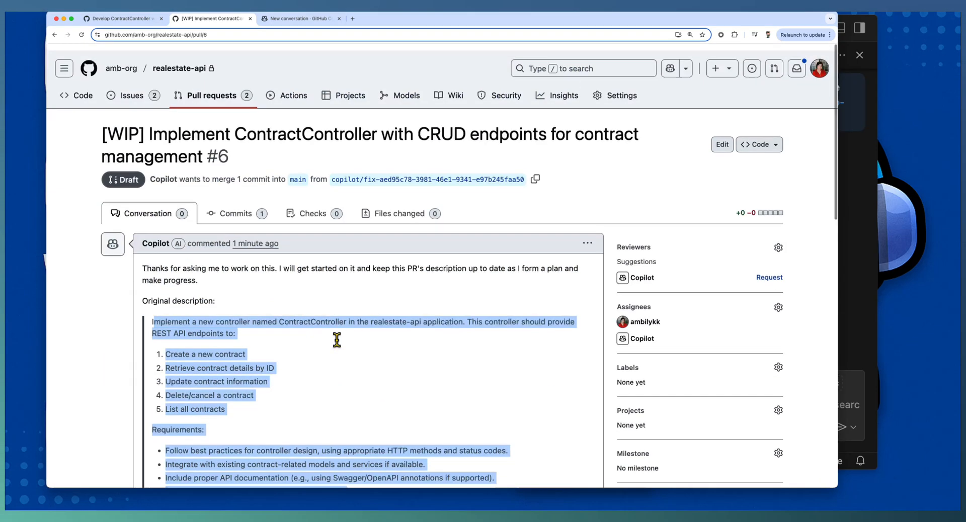
{"action": "scroll", "scroll_direction": "down", "scroll_amount": 3}
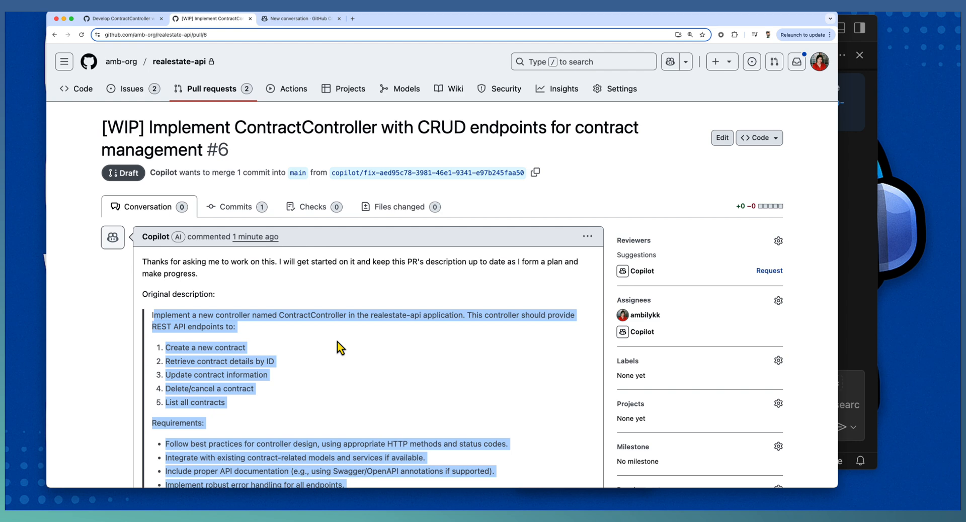
{"action": "mouse_move", "coordinate": [282, 174]}
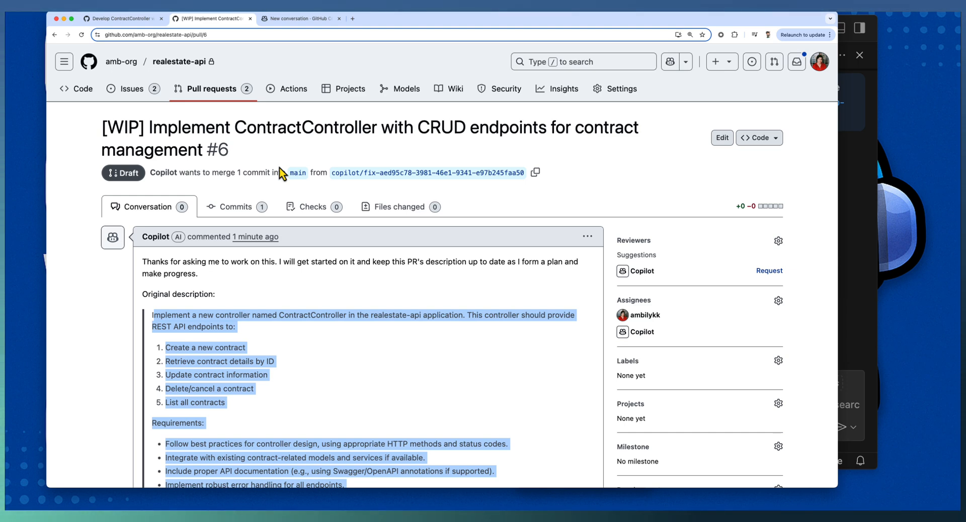
{"action": "mouse_move", "coordinate": [328, 303]}
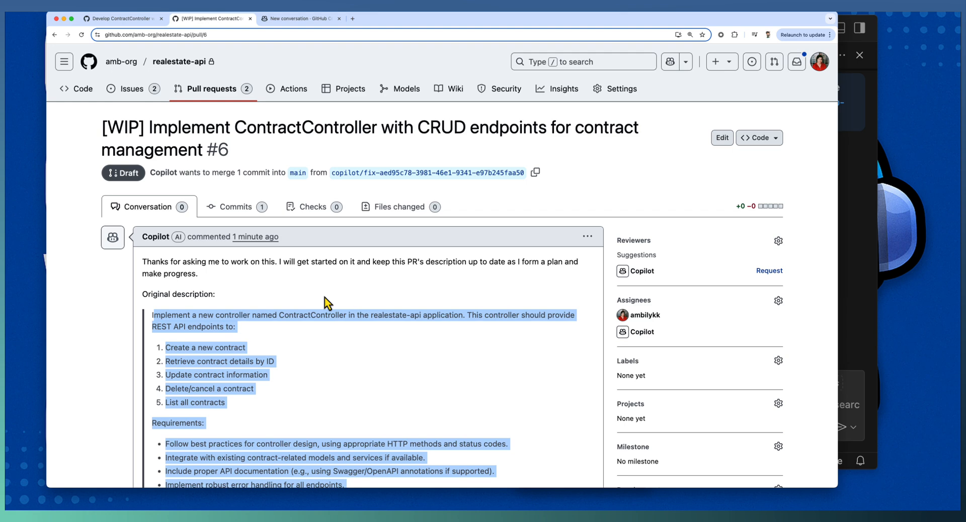
{"action": "mouse_move", "coordinate": [350, 339]}
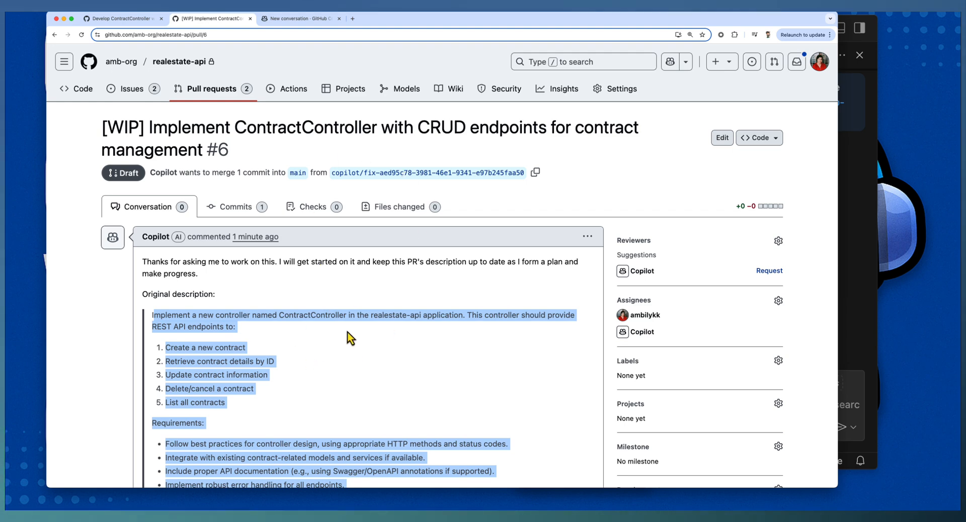
{"action": "mouse_move", "coordinate": [213, 158]}
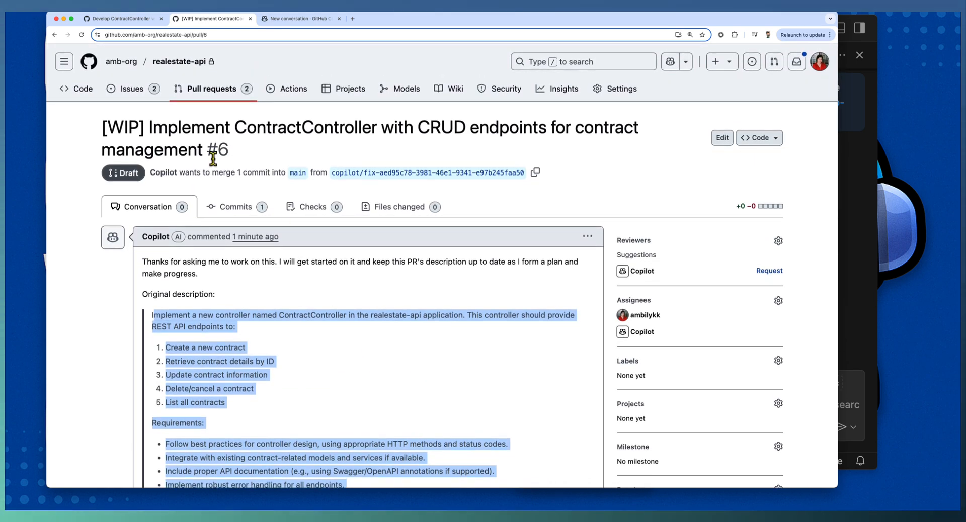
{"action": "left_click", "coordinate": [121, 18]}
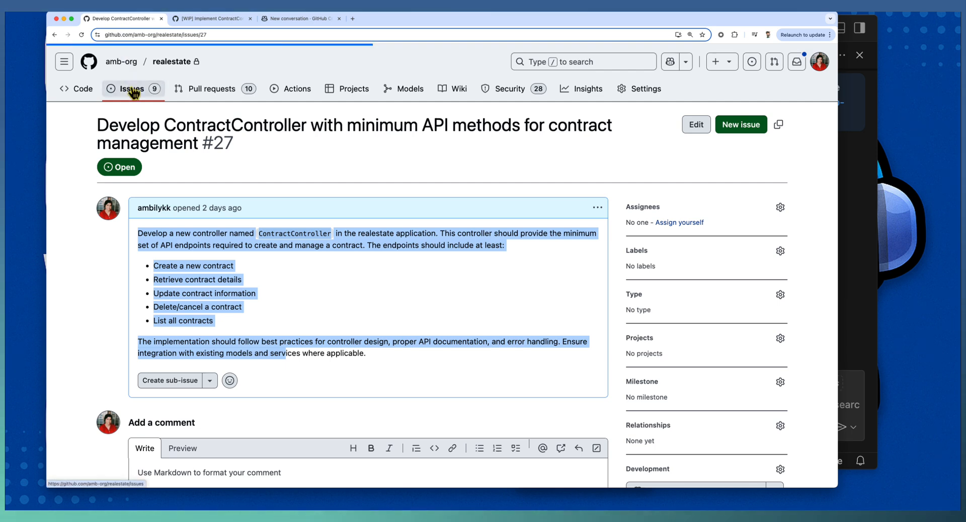
Open issue #28 'Add documentation to all controller files under the api project'.
{"action": "left_click", "coordinate": [131, 89]}
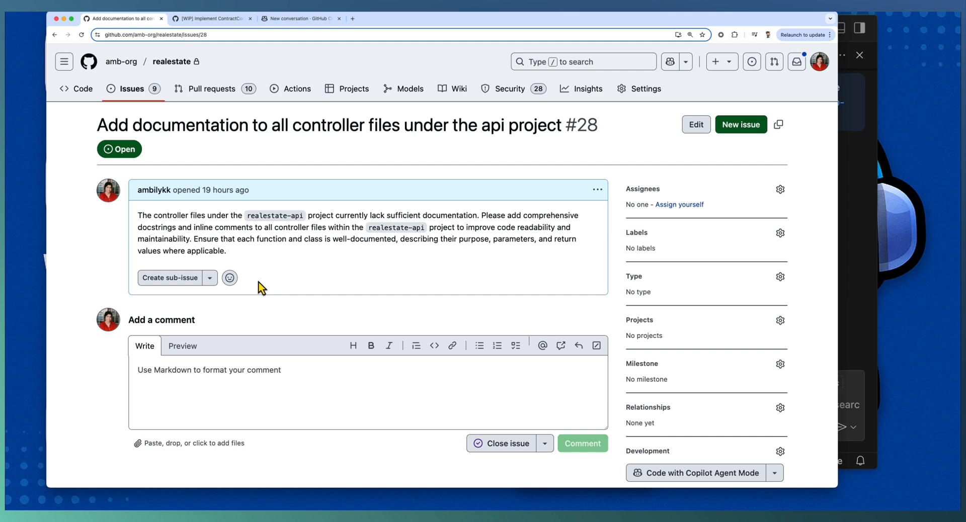
{"action": "mouse_move", "coordinate": [395, 179]}
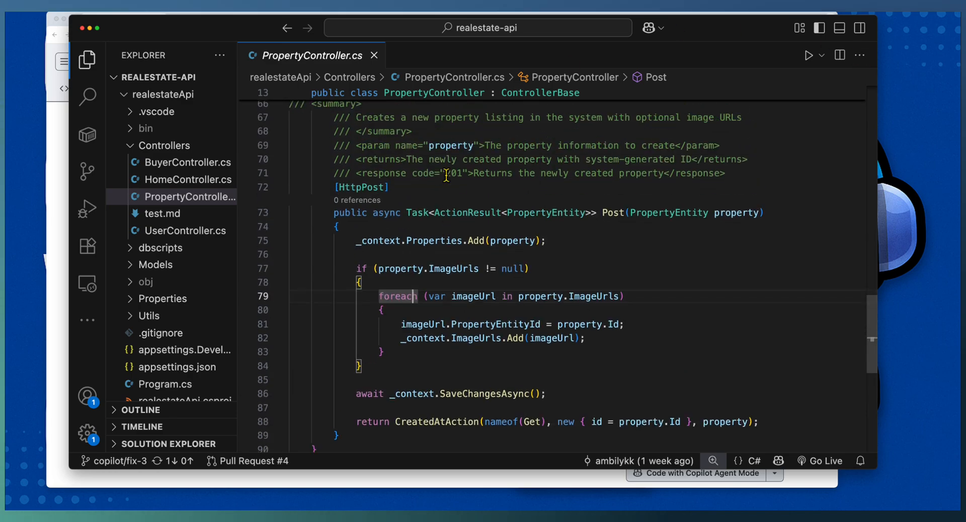
{"action": "left_click", "coordinate": [191, 162]}
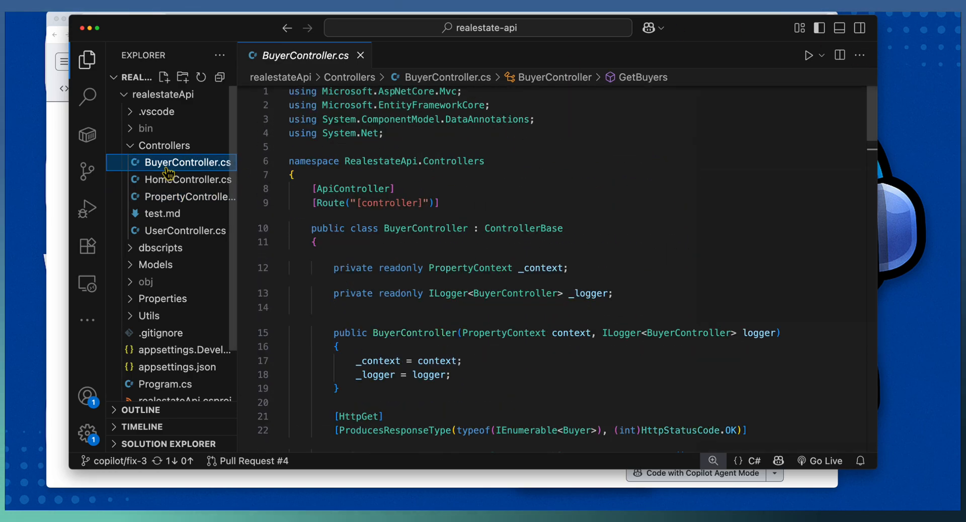
{"action": "scroll", "scroll_direction": "down", "scroll_amount": 3}
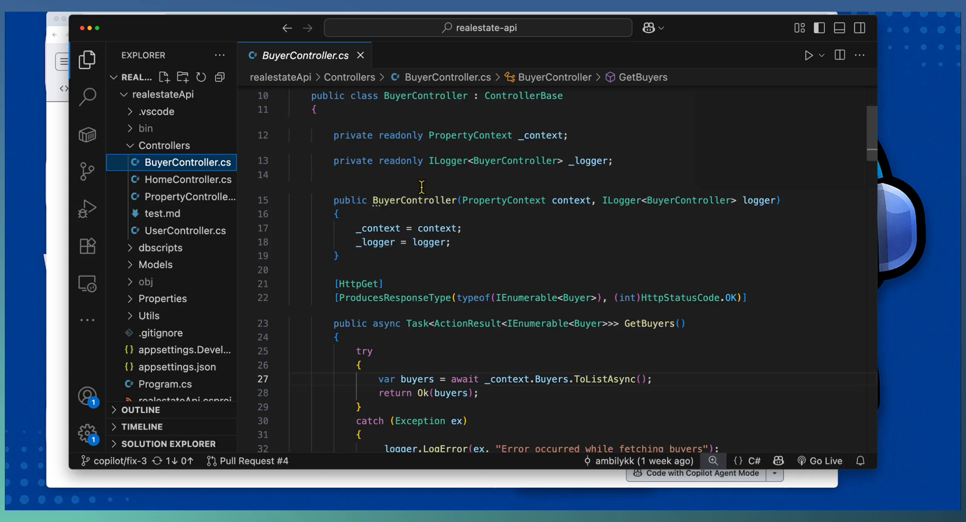
{"action": "scroll", "scroll_direction": "up", "scroll_amount": 3}
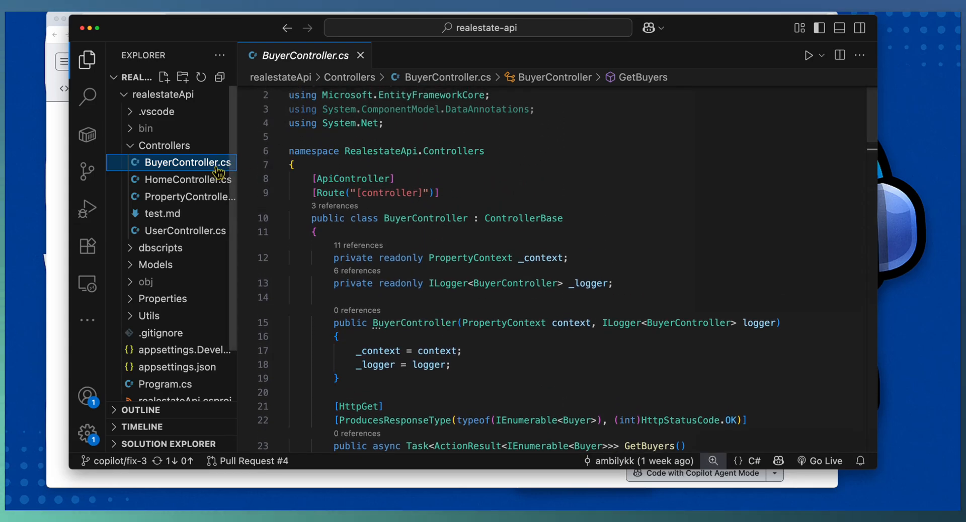
{"action": "left_click", "coordinate": [188, 196]}
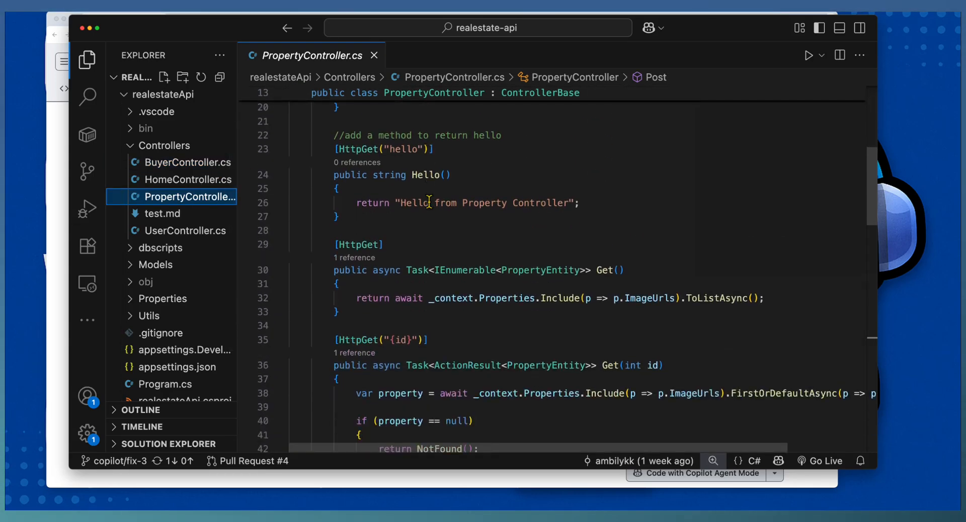
{"action": "scroll", "scroll_direction": "down", "scroll_amount": 3}
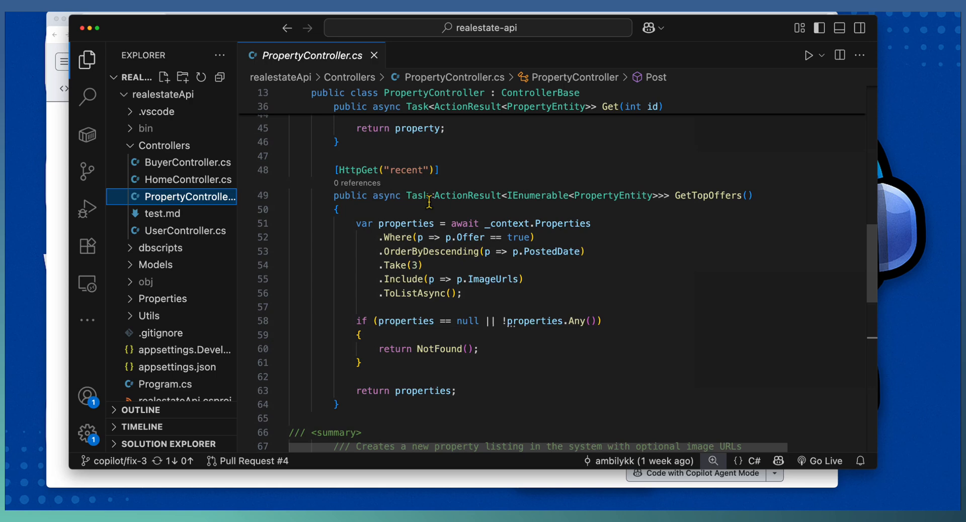
{"action": "scroll", "scroll_direction": "down", "scroll_amount": 3}
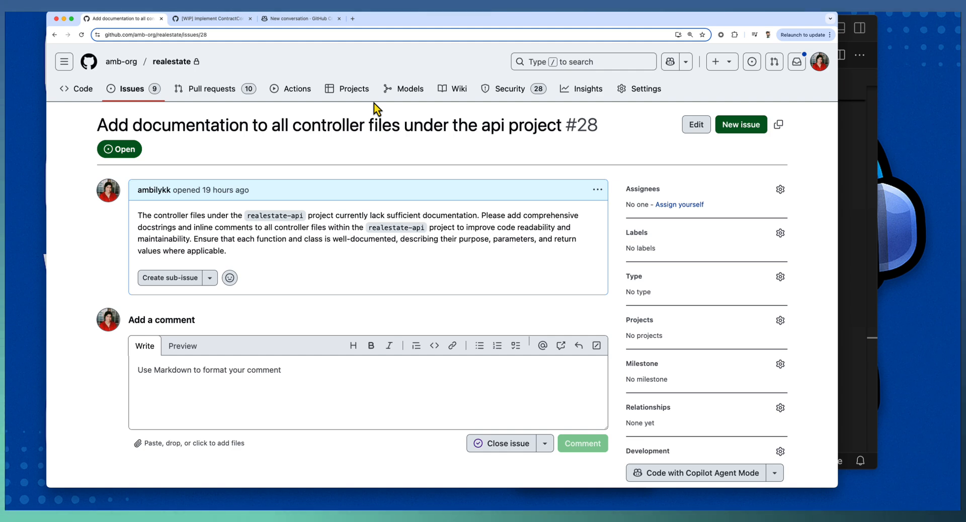
{"action": "mouse_move", "coordinate": [241, 179]}
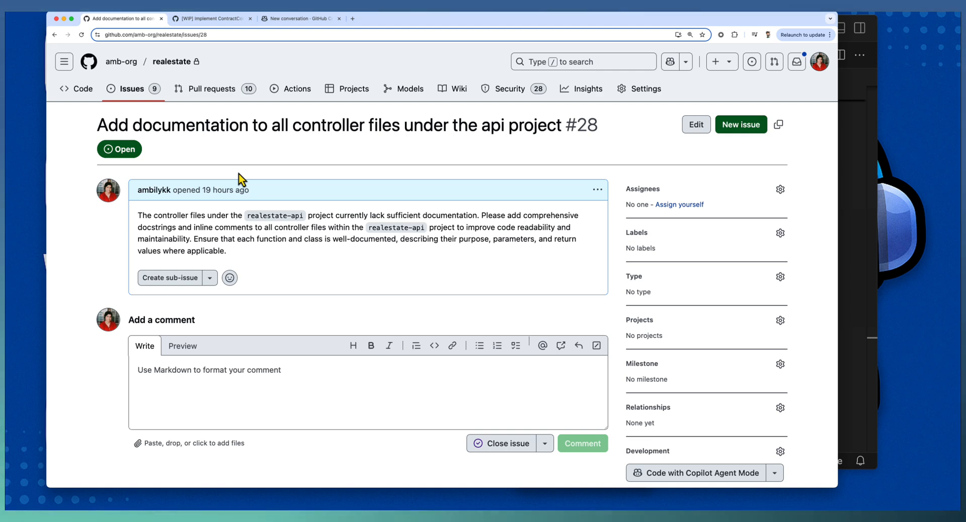
{"action": "mouse_move", "coordinate": [212, 18]}
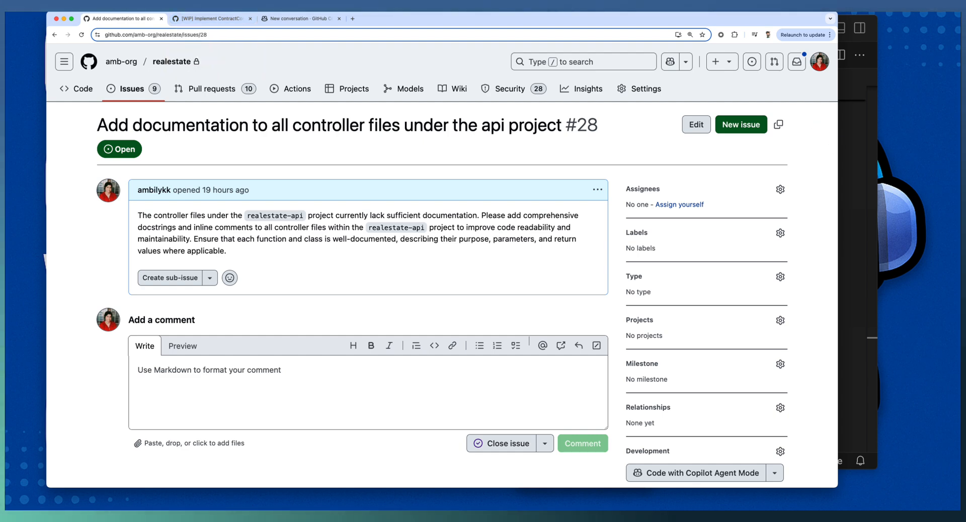
{"action": "mouse_move", "coordinate": [515, 345]}
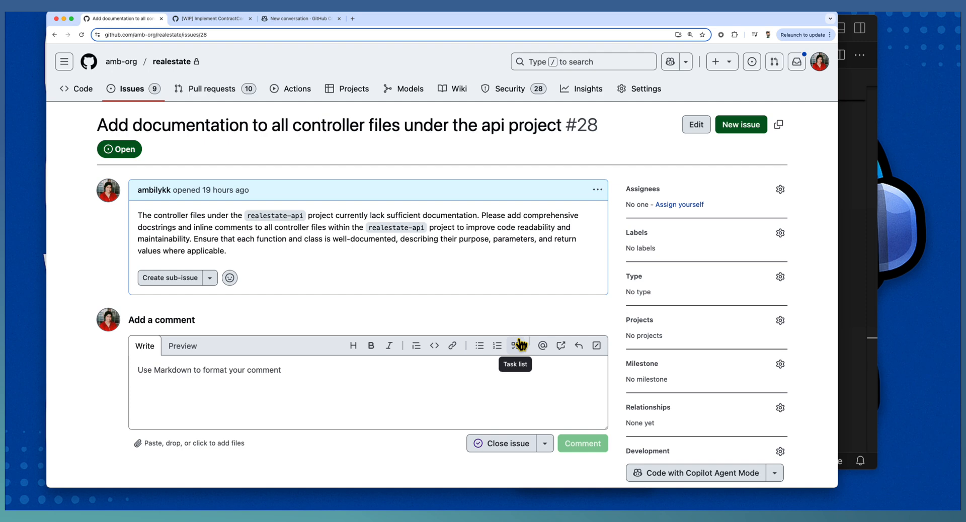
{"action": "mouse_move", "coordinate": [296, 34]}
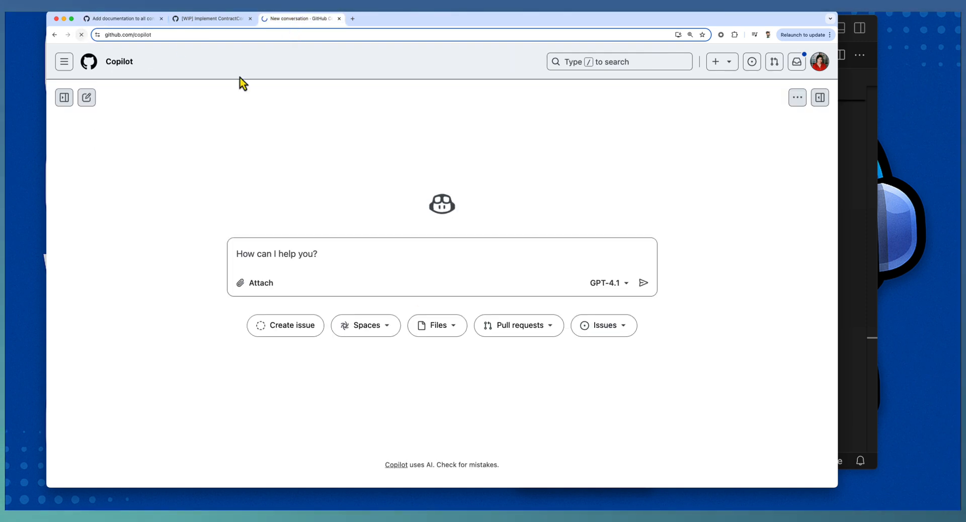
Recheck the documentation issue and return to the new Copilot conversation's prompt box.
{"action": "left_click", "coordinate": [442, 254]}
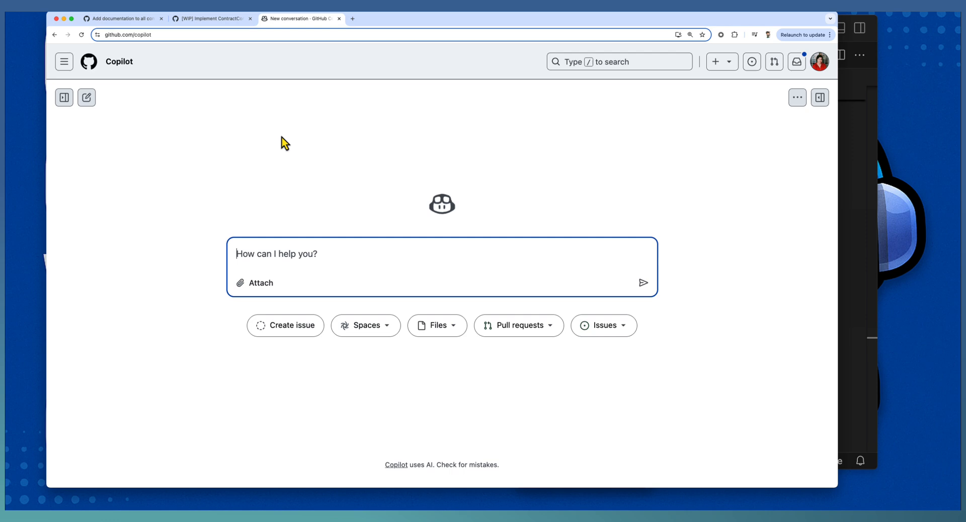
{"action": "left_click", "coordinate": [121, 18]}
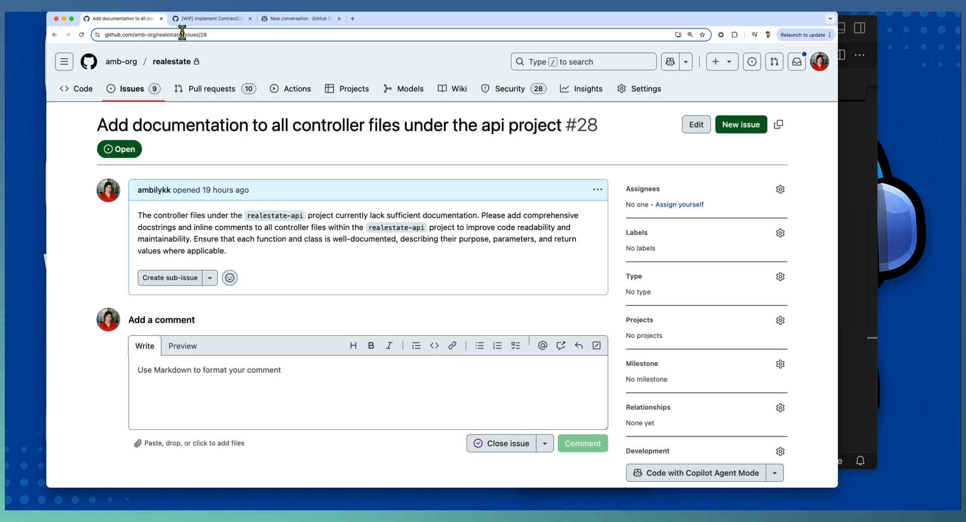
{"action": "left_click", "coordinate": [160, 34]}
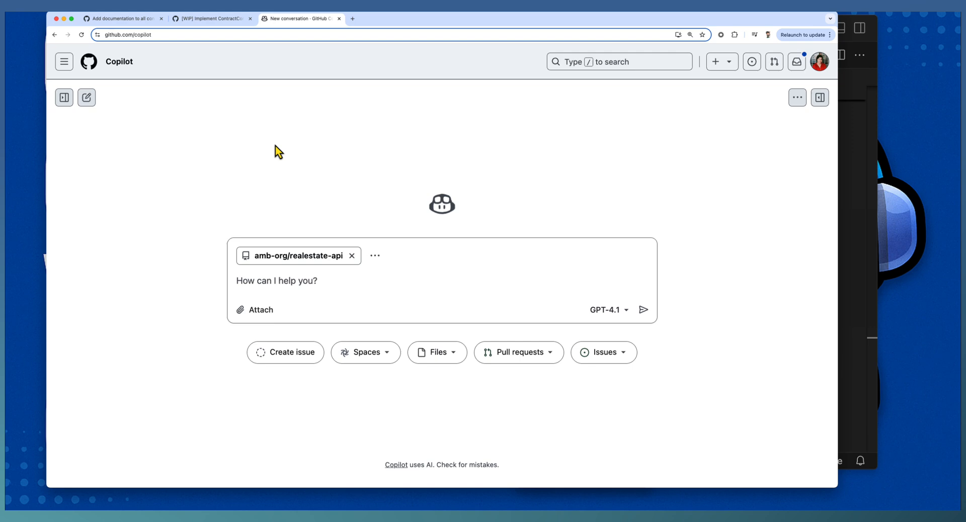
{"action": "mouse_move", "coordinate": [298, 256]}
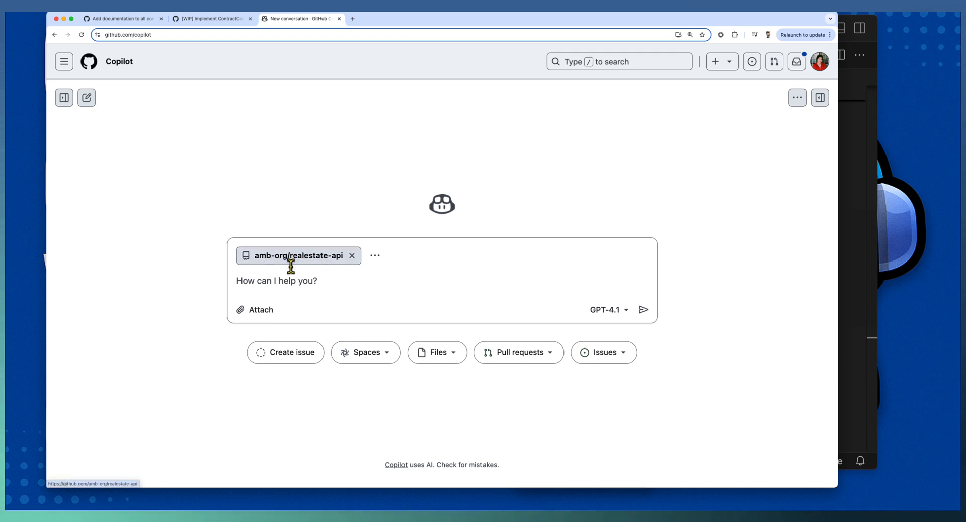
{"action": "mouse_move", "coordinate": [338, 271]}
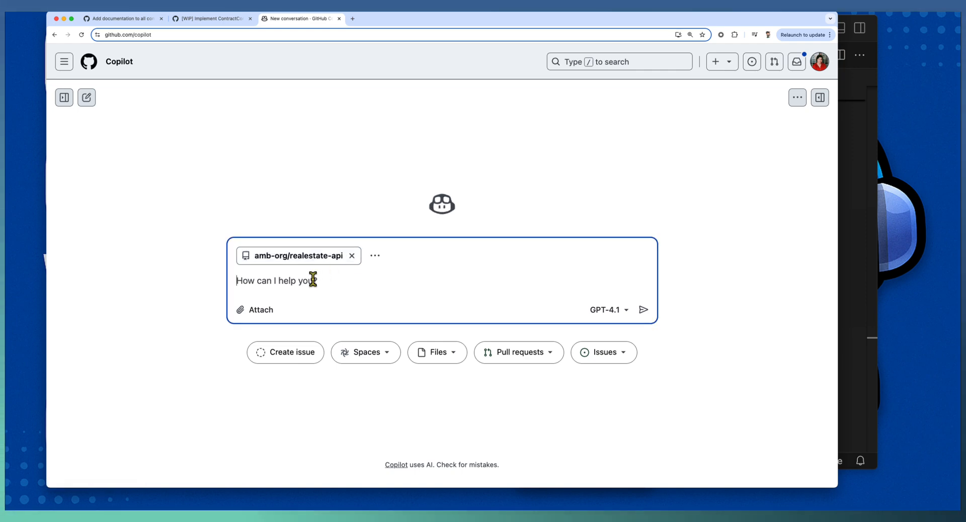
{"action": "type", "text": "Create"}
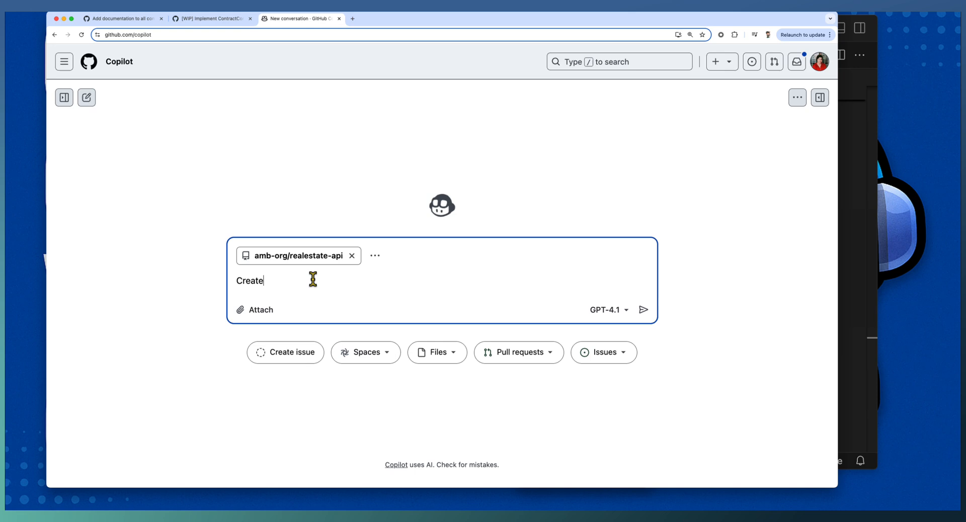
{"action": "type", "text": "a PR to"}
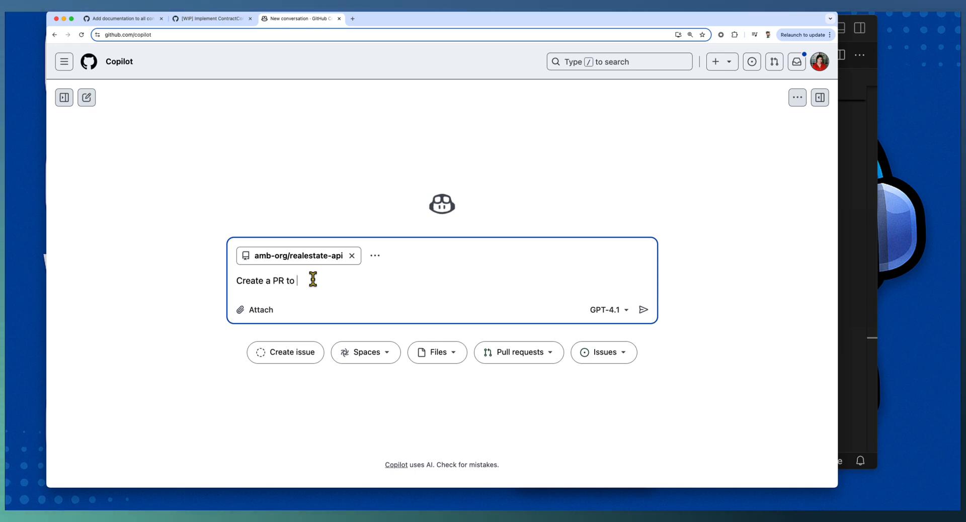
{"action": "type", "text": "implement the t"}
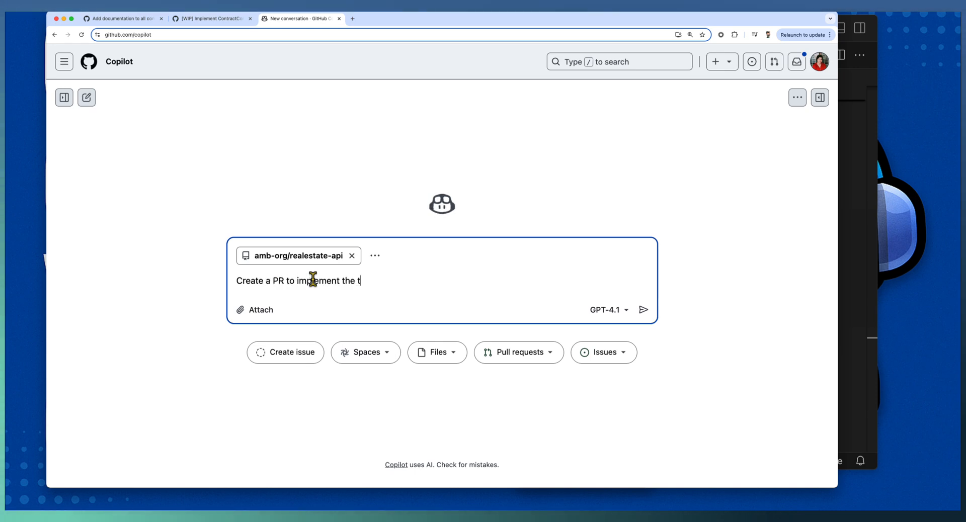
{"action": "type", "text": "ask defined a"}
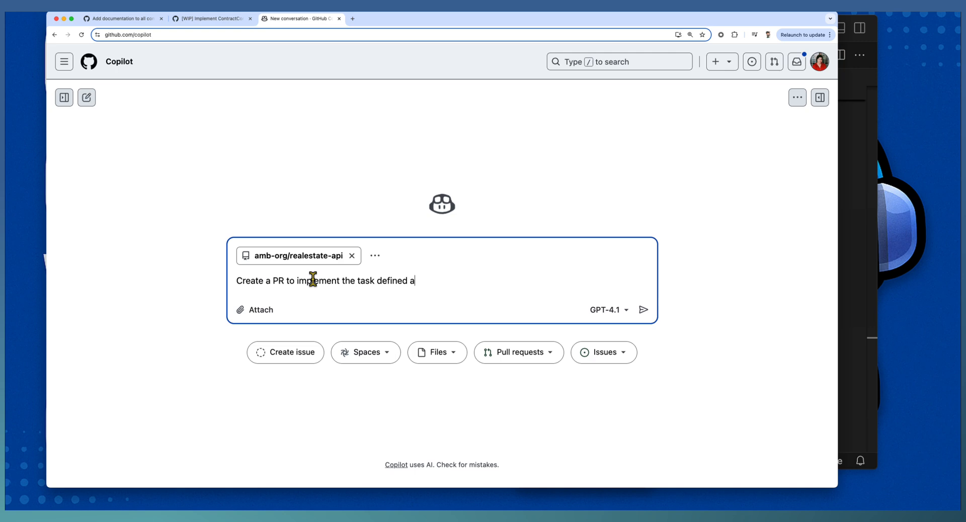
{"action": "type", "text": "@amb-org/realestate/issues/28"}
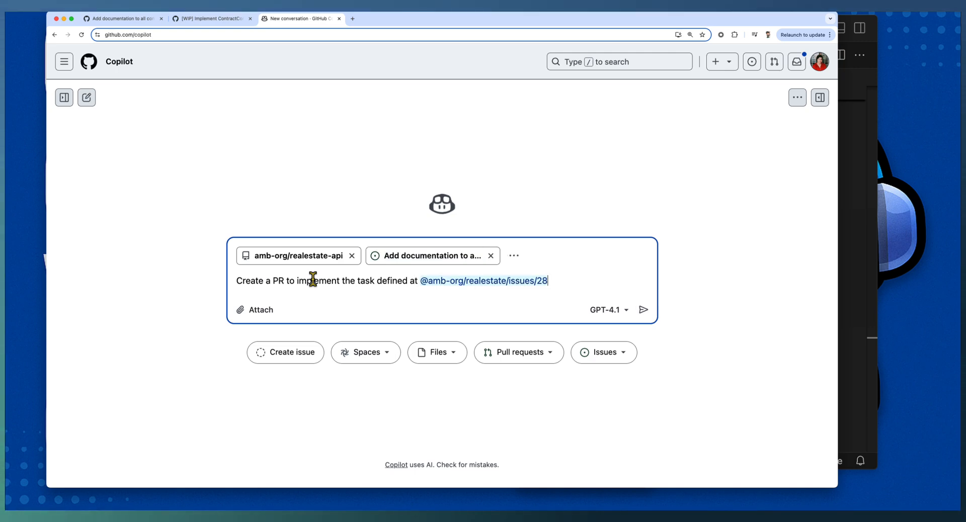
{"action": "mouse_move", "coordinate": [643, 310]}
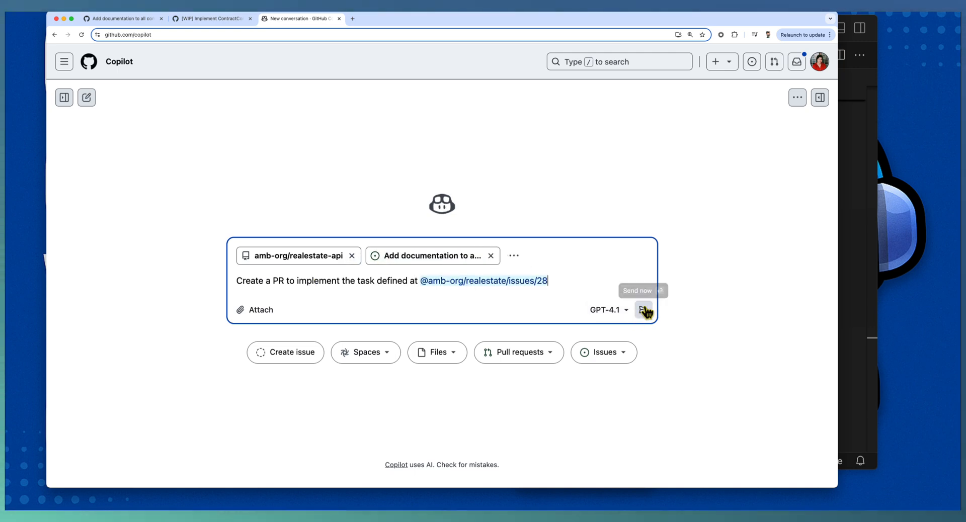
{"action": "left_click", "coordinate": [644, 310]}
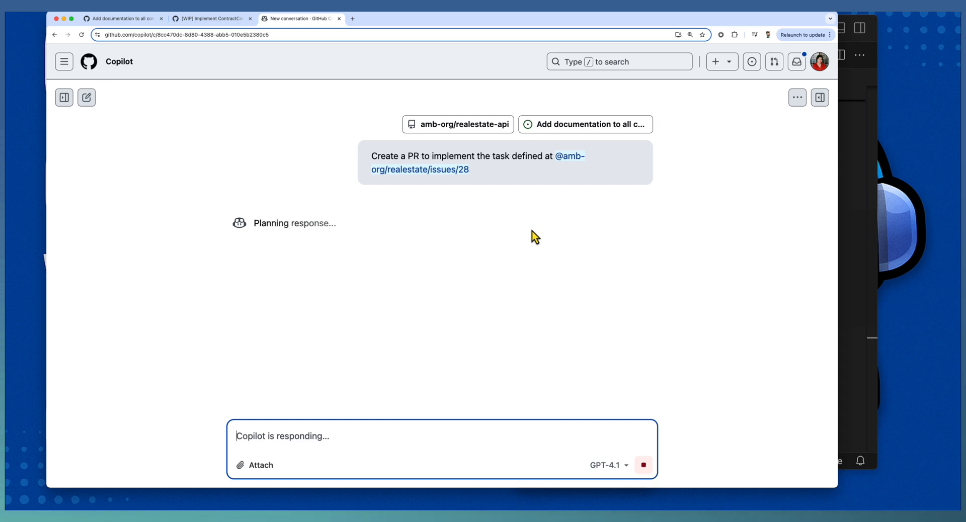
{"action": "mouse_move", "coordinate": [592, 171]}
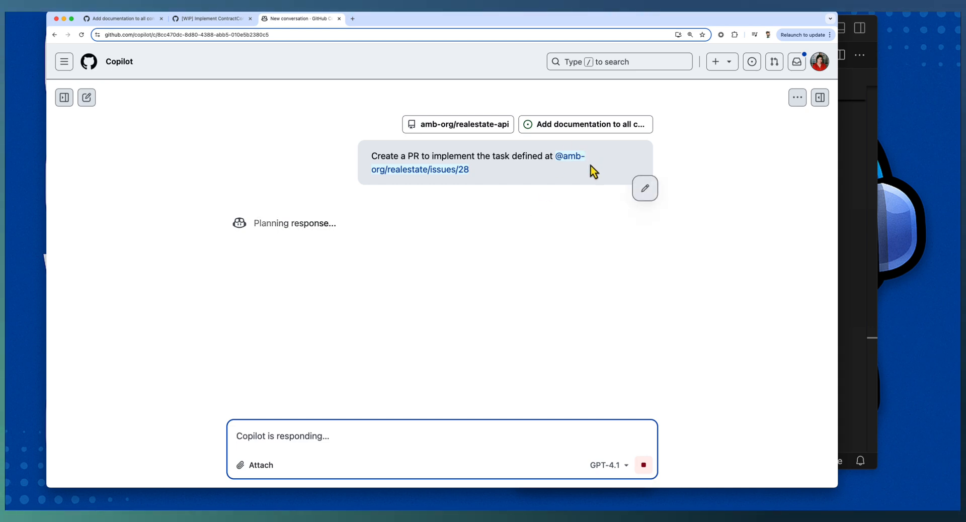
{"action": "mouse_move", "coordinate": [457, 125]}
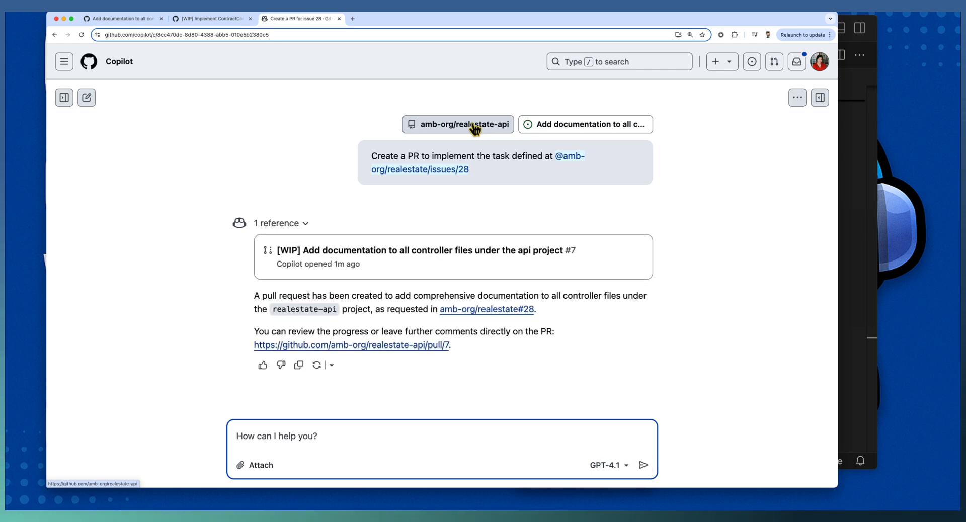
{"action": "mouse_move", "coordinate": [395, 254]}
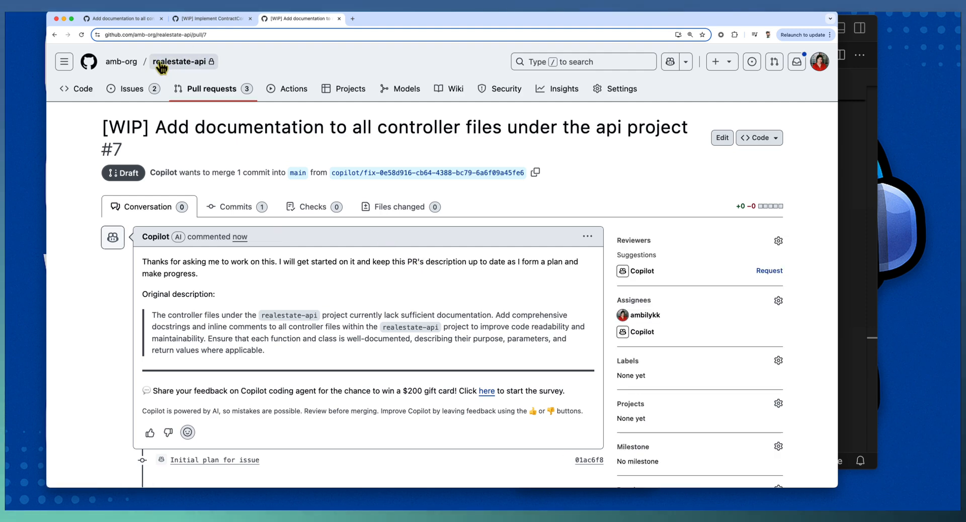
{"action": "mouse_move", "coordinate": [378, 181]}
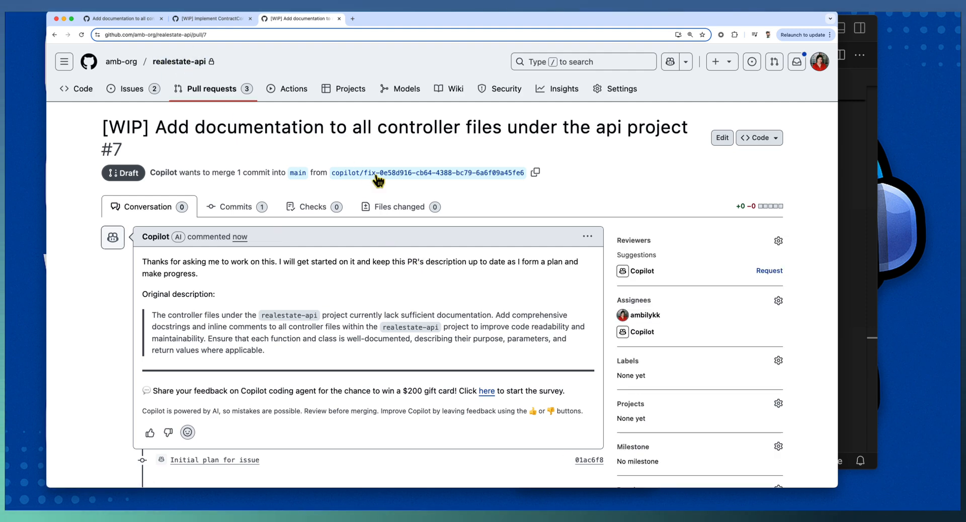
{"action": "mouse_move", "coordinate": [151, 276]}
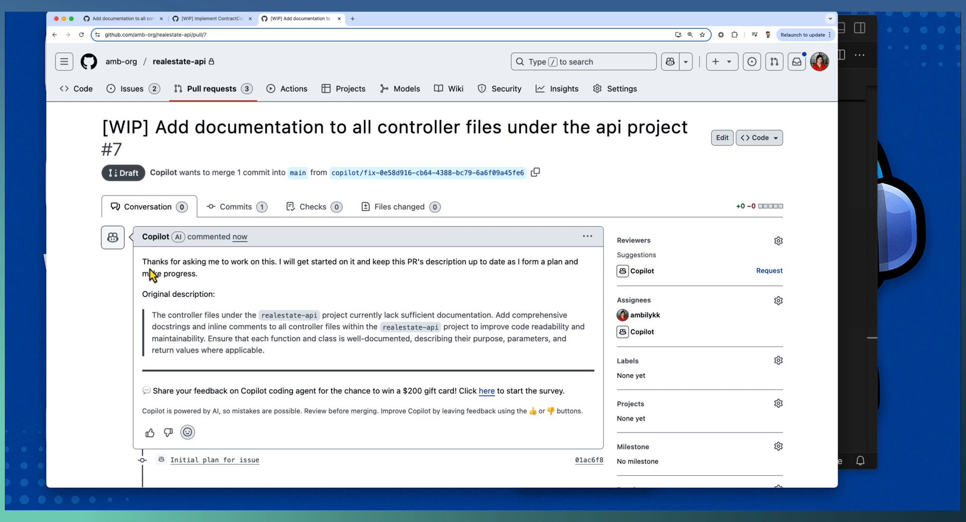
Highlight the original issue description in Copilot's plan comment on draft PR #7.
{"action": "left_click_drag", "start_coordinate": [143, 262], "coordinate": [264, 351]}
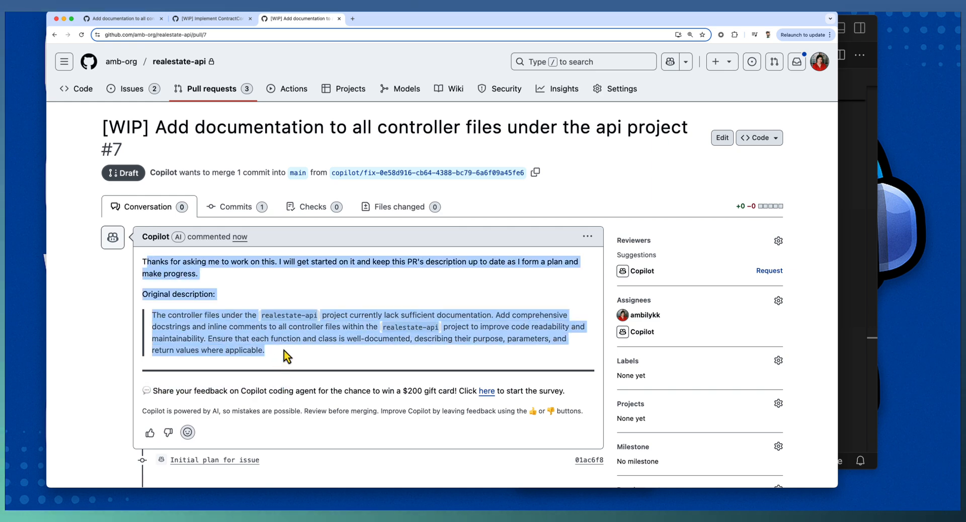
{"action": "mouse_move", "coordinate": [255, 312]}
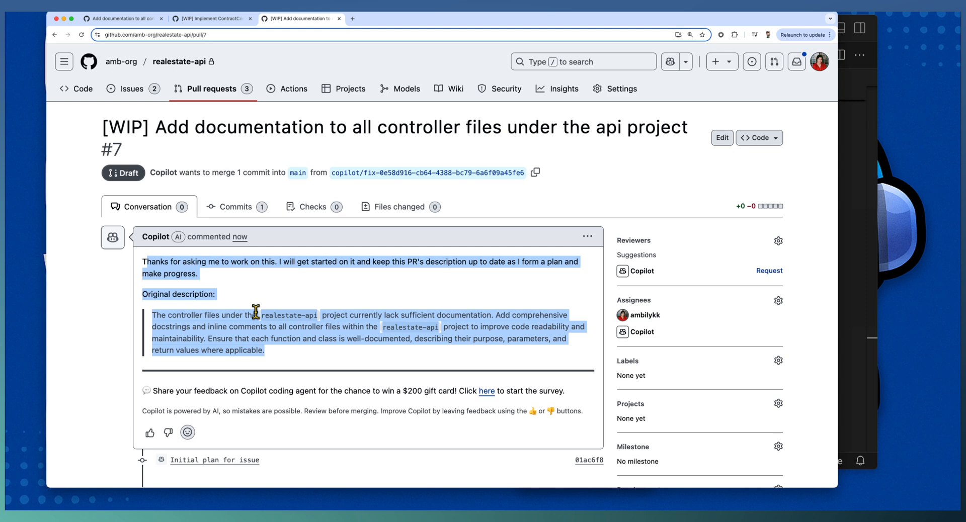
{"action": "scroll", "scroll_direction": "down", "scroll_amount": 3}
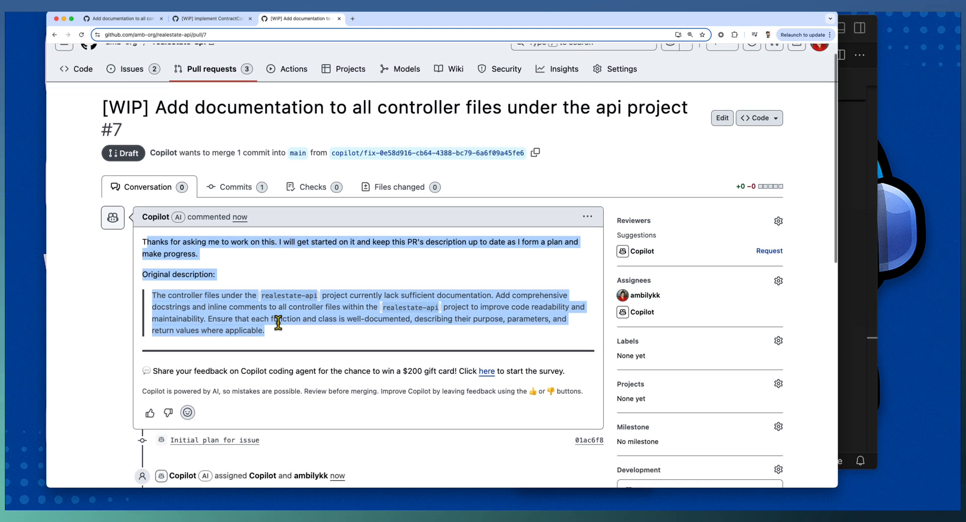
{"action": "scroll", "scroll_direction": "up", "scroll_amount": 3}
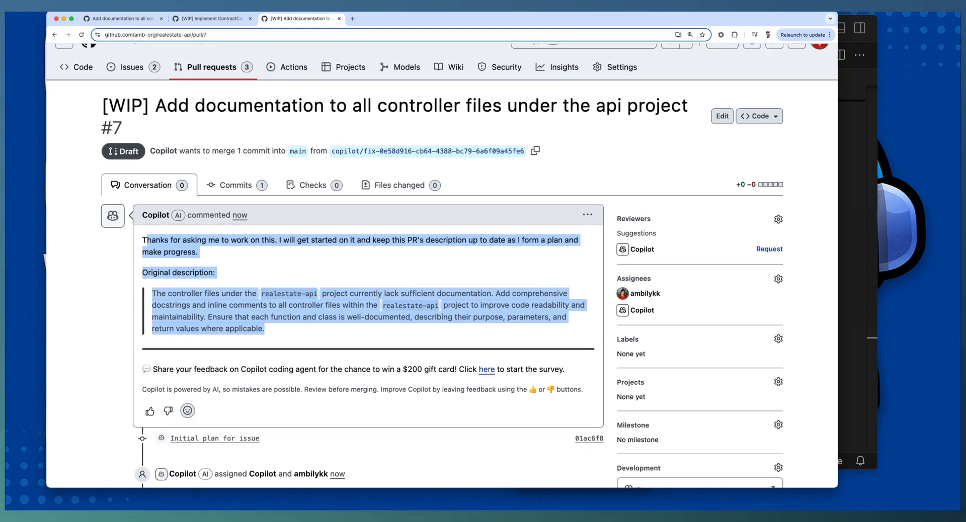